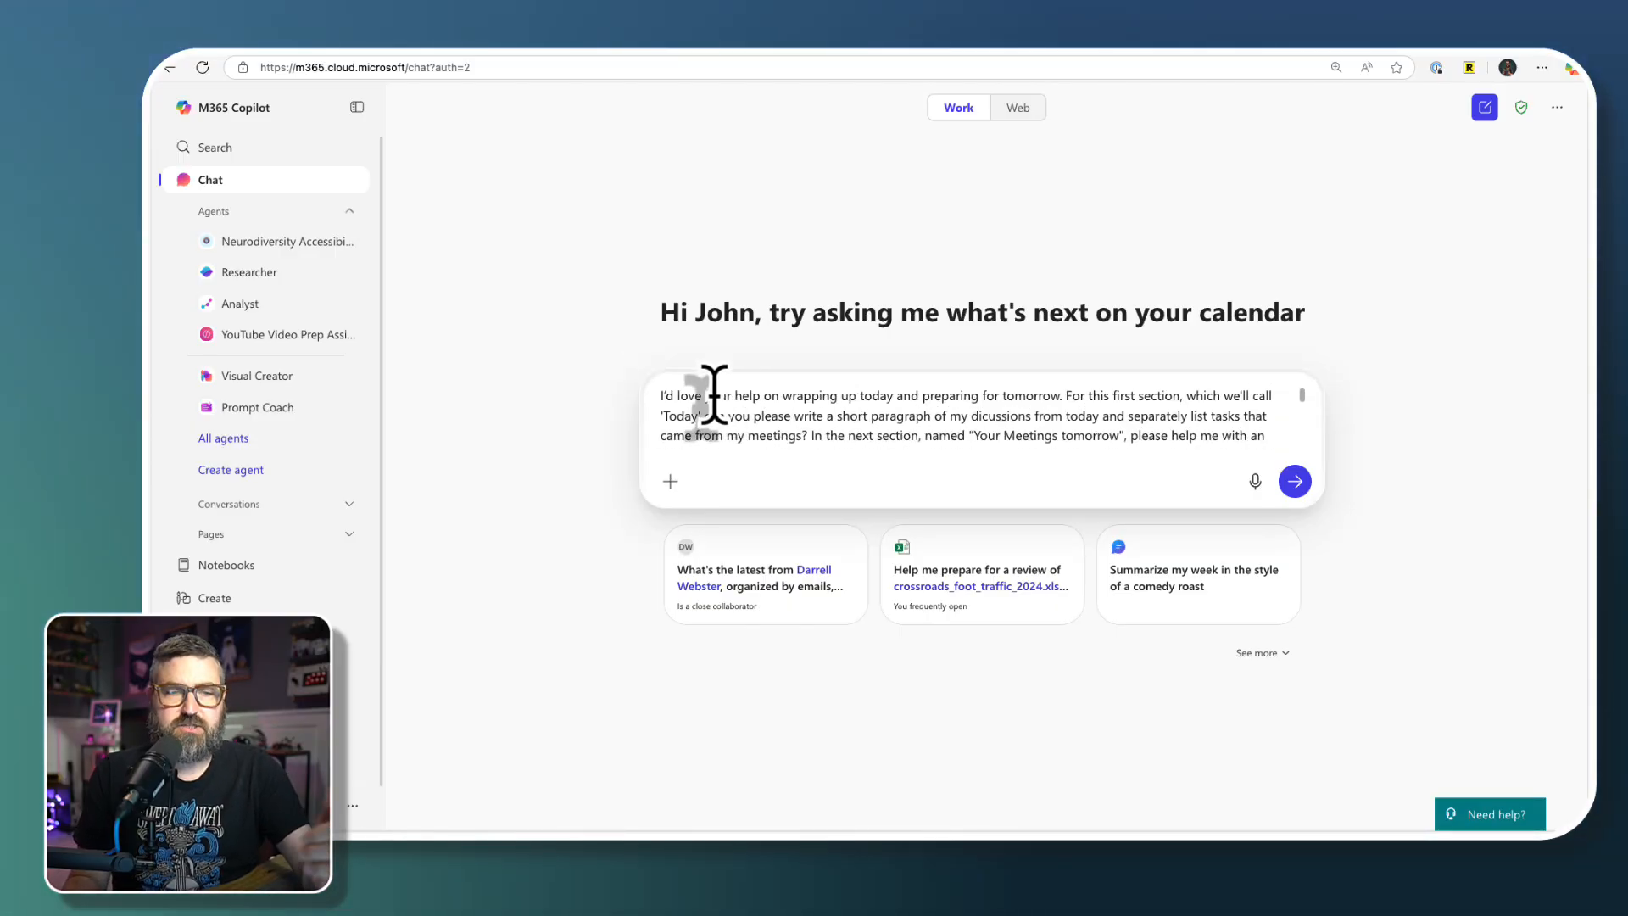
- Send the wrap-up-and-planning prompt to Copilot and scroll through its reply
drag(726, 394, 1049, 416)
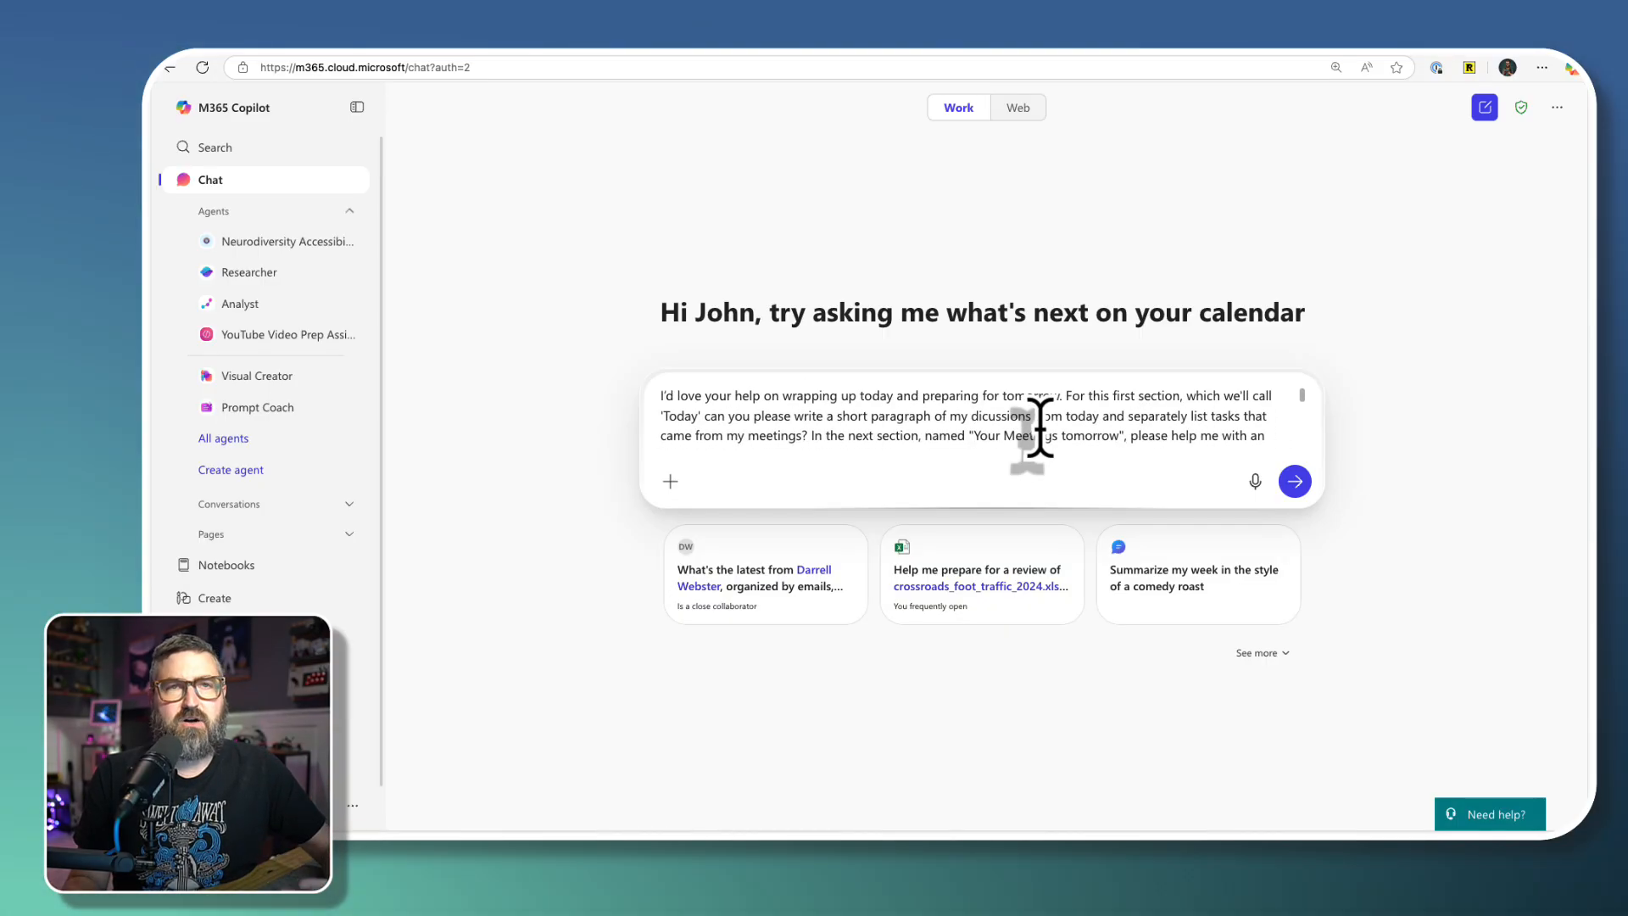
click(1293, 480)
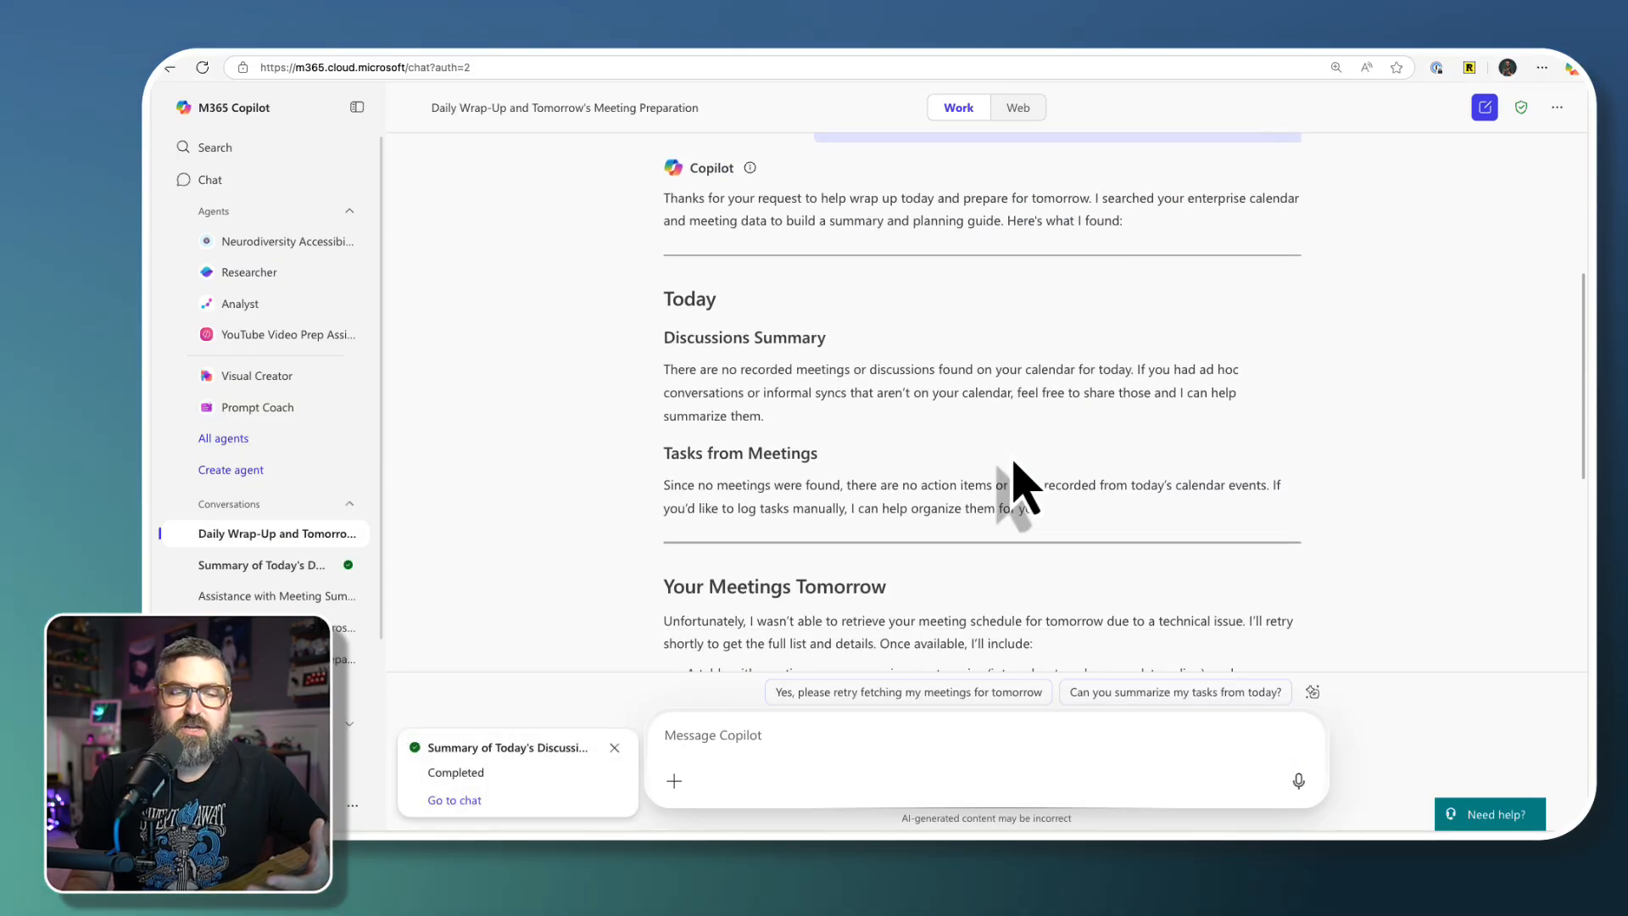
scroll(down, 3)
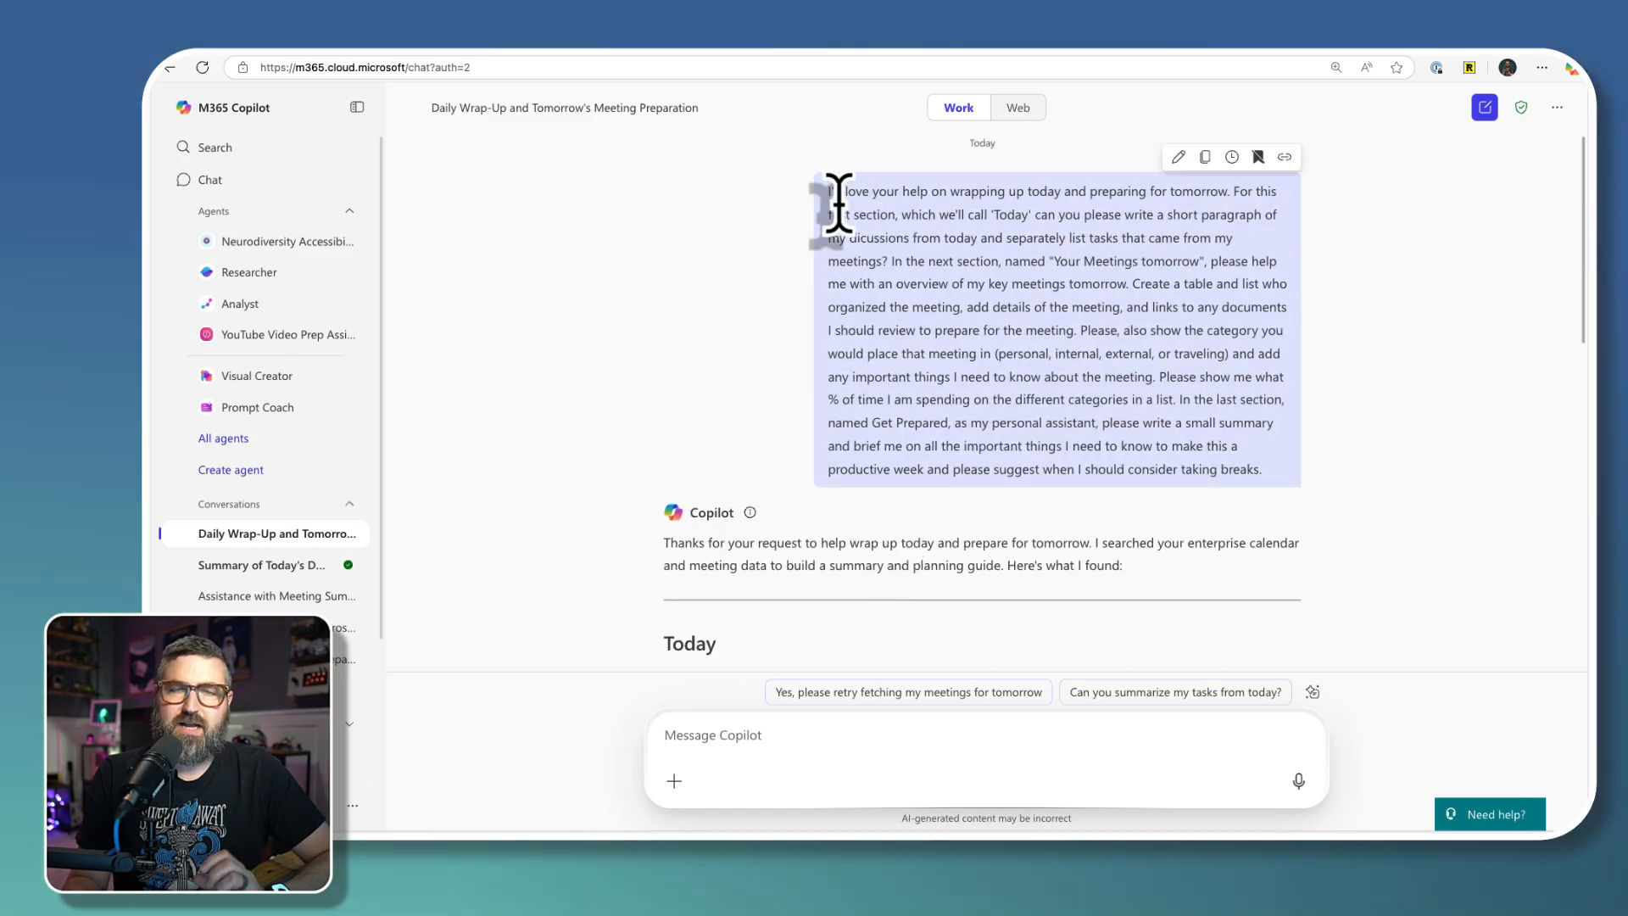
mouse_move(1407, 483)
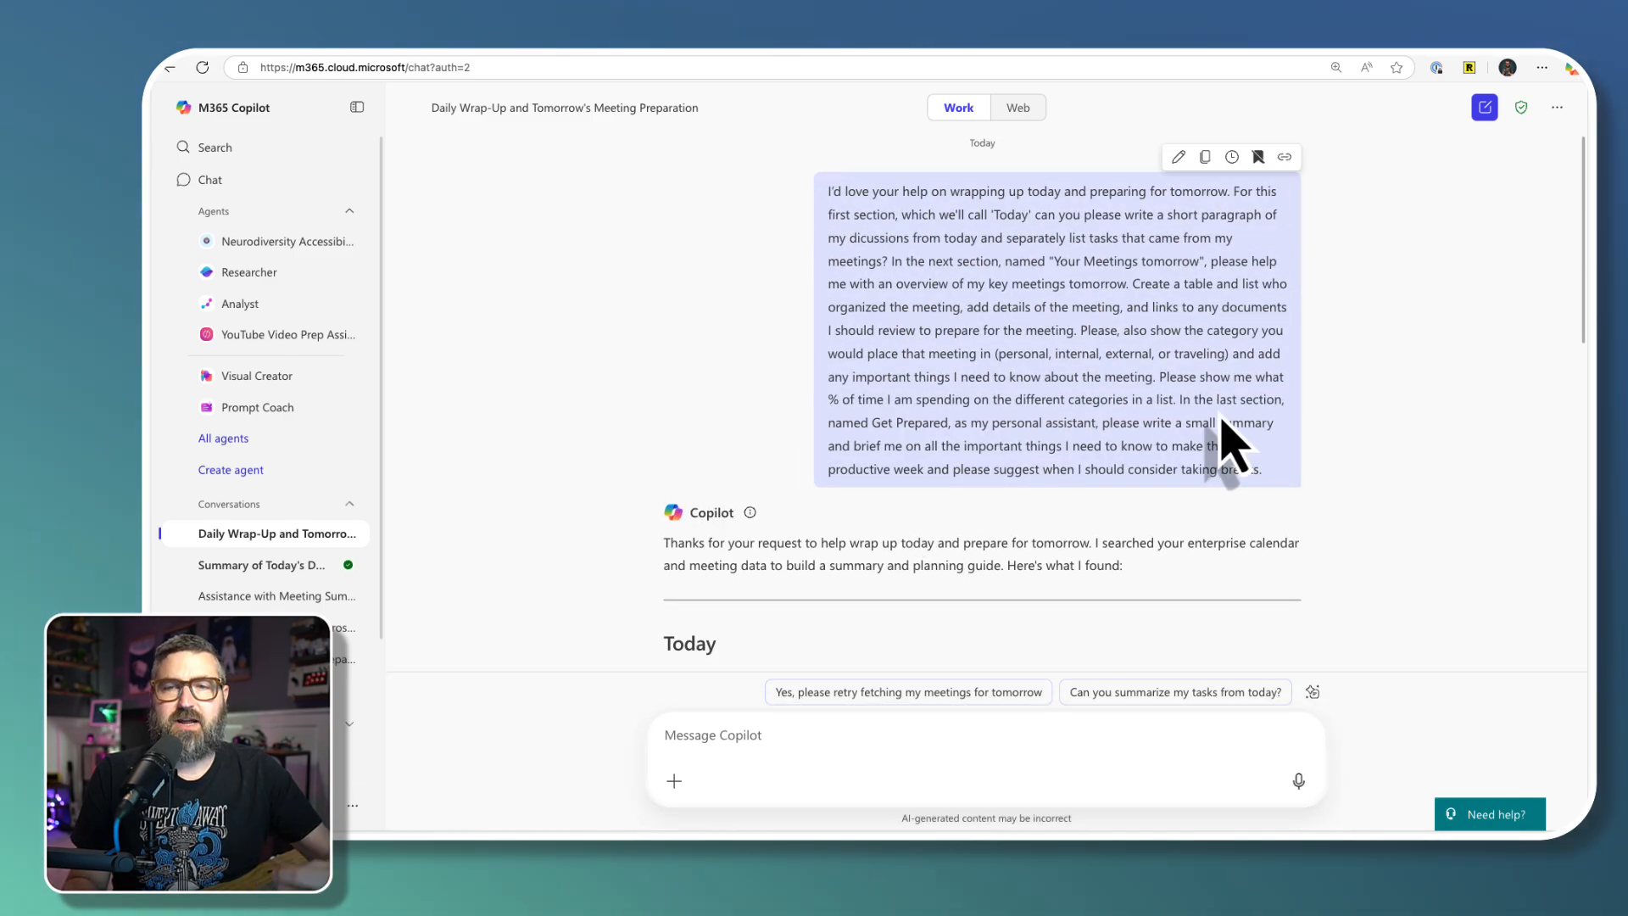
mouse_move(1433, 499)
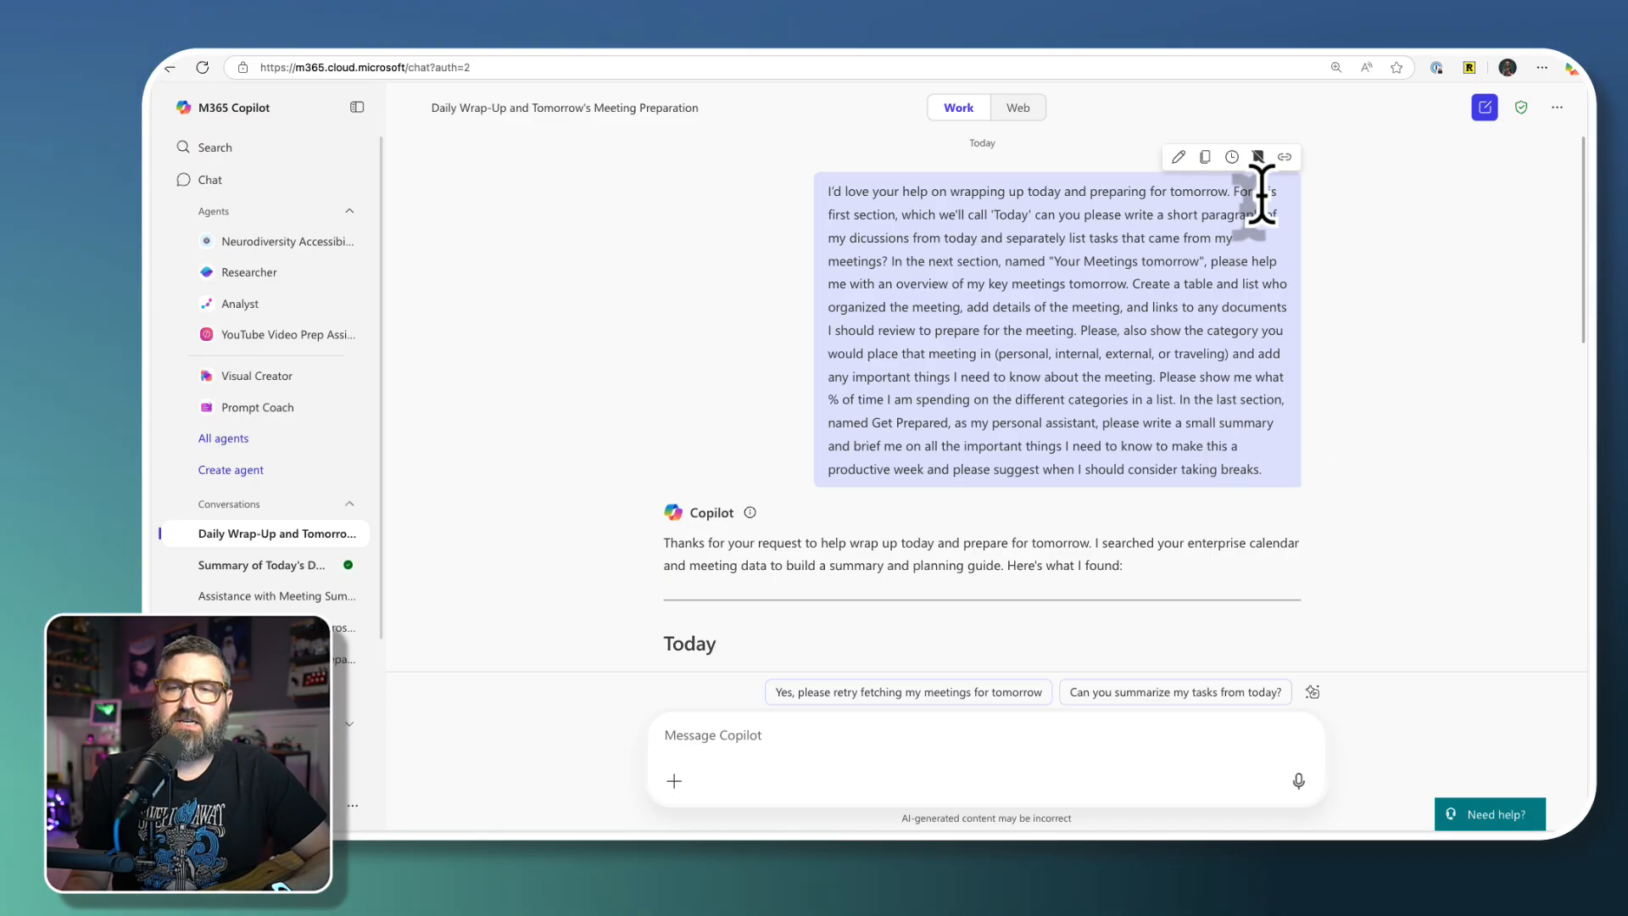
- Save the sent wrap-up prompt for reuse and view the saved prompts
click(1258, 156)
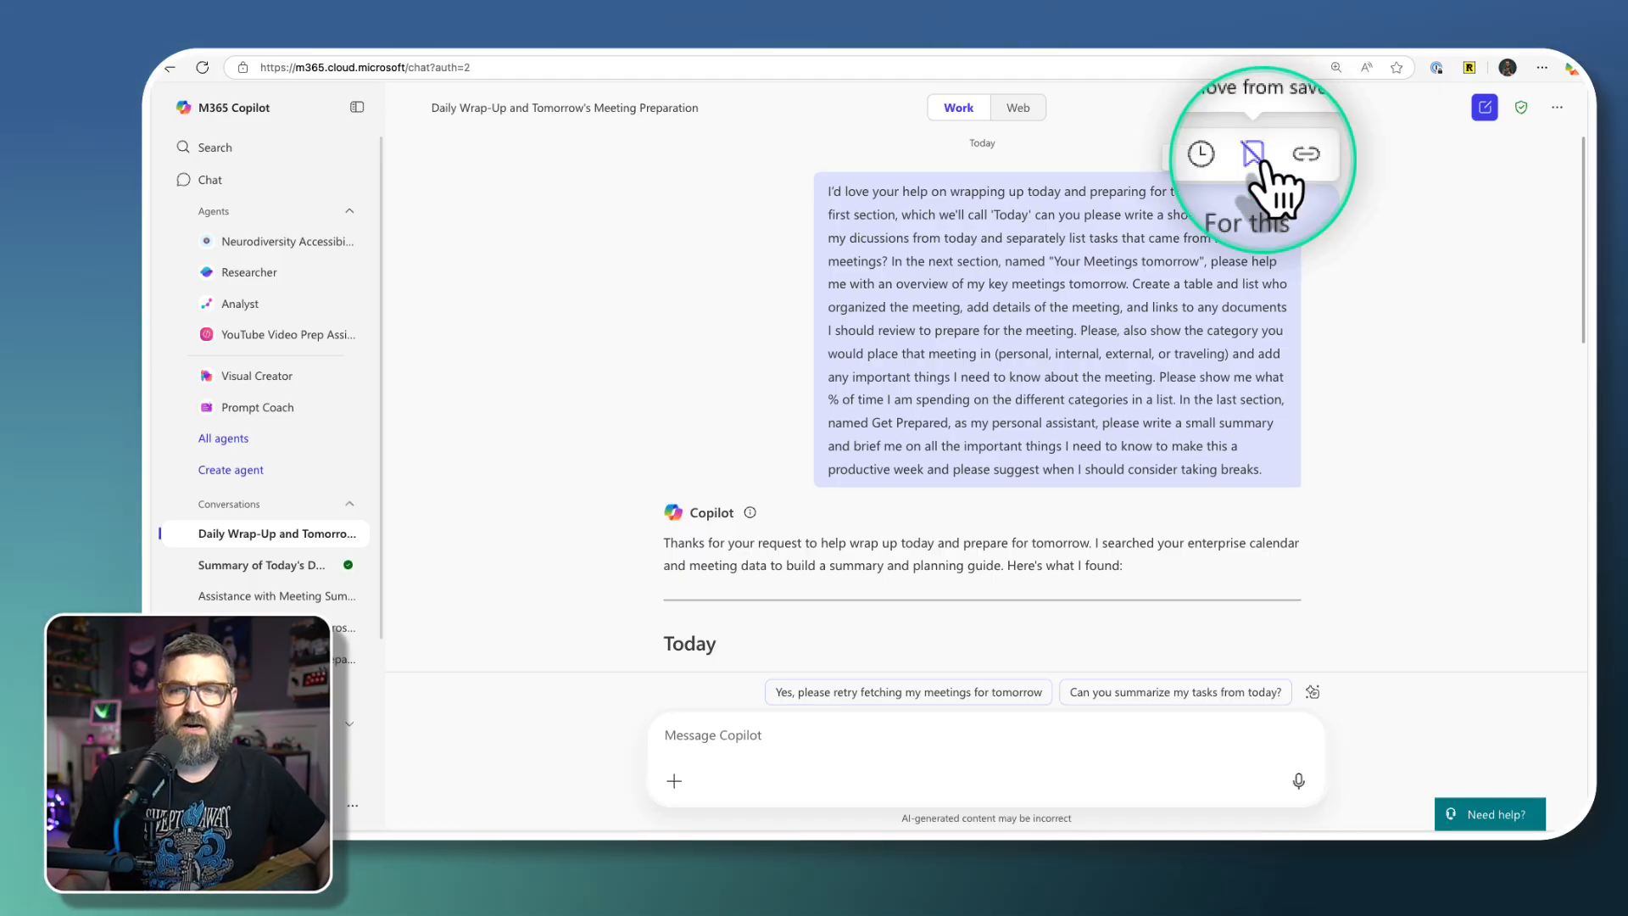
click(1256, 157)
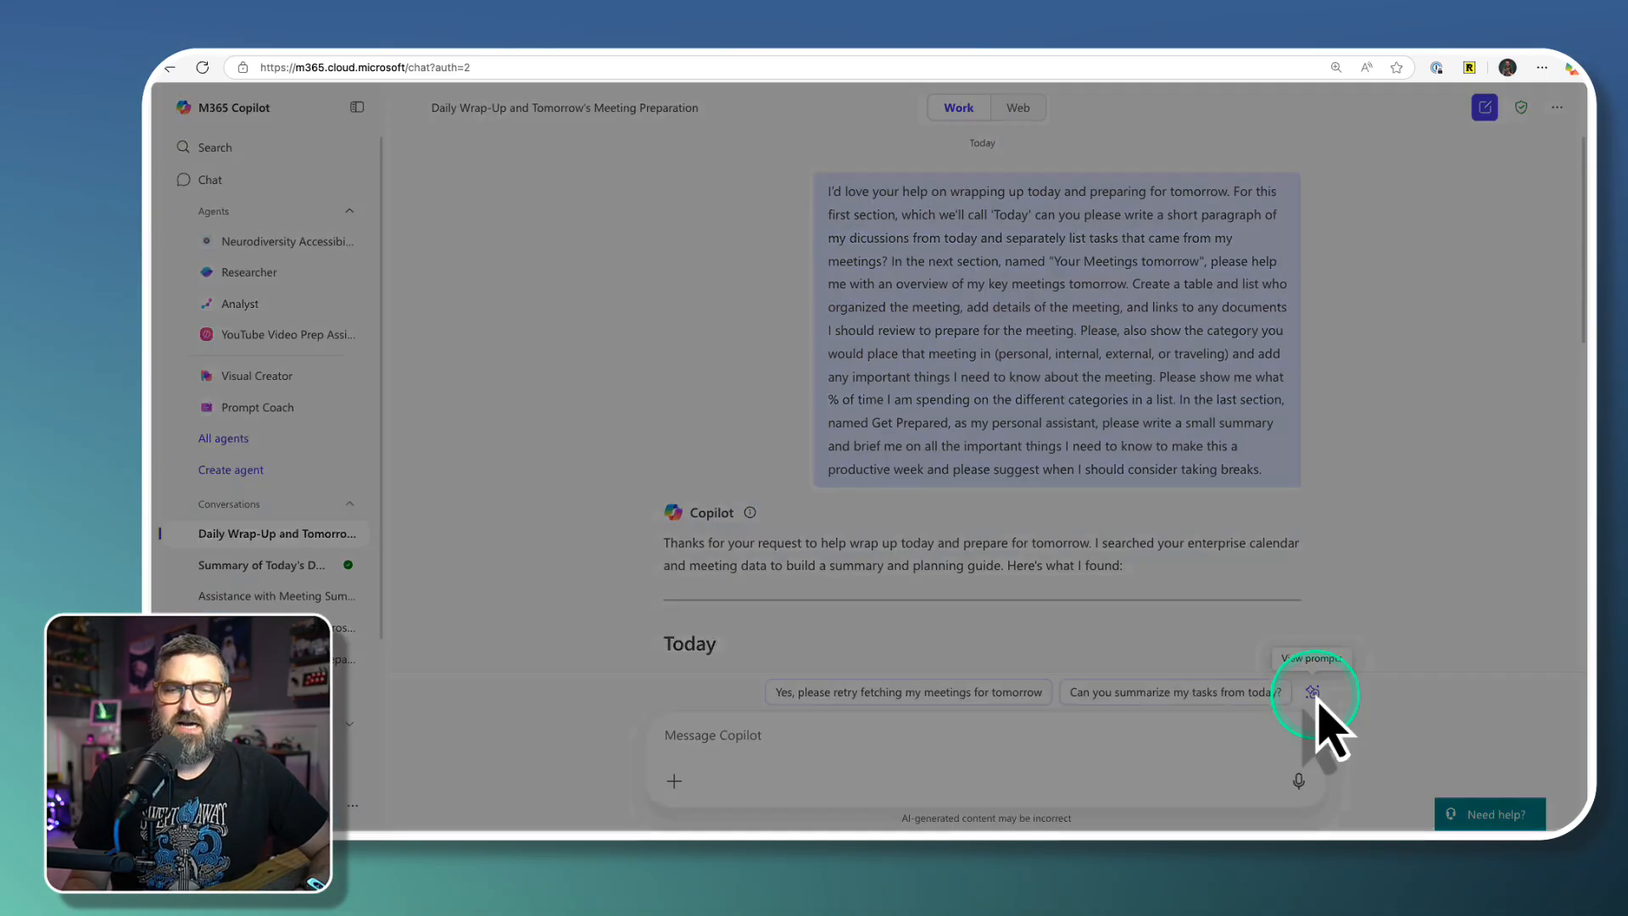
click(1313, 692)
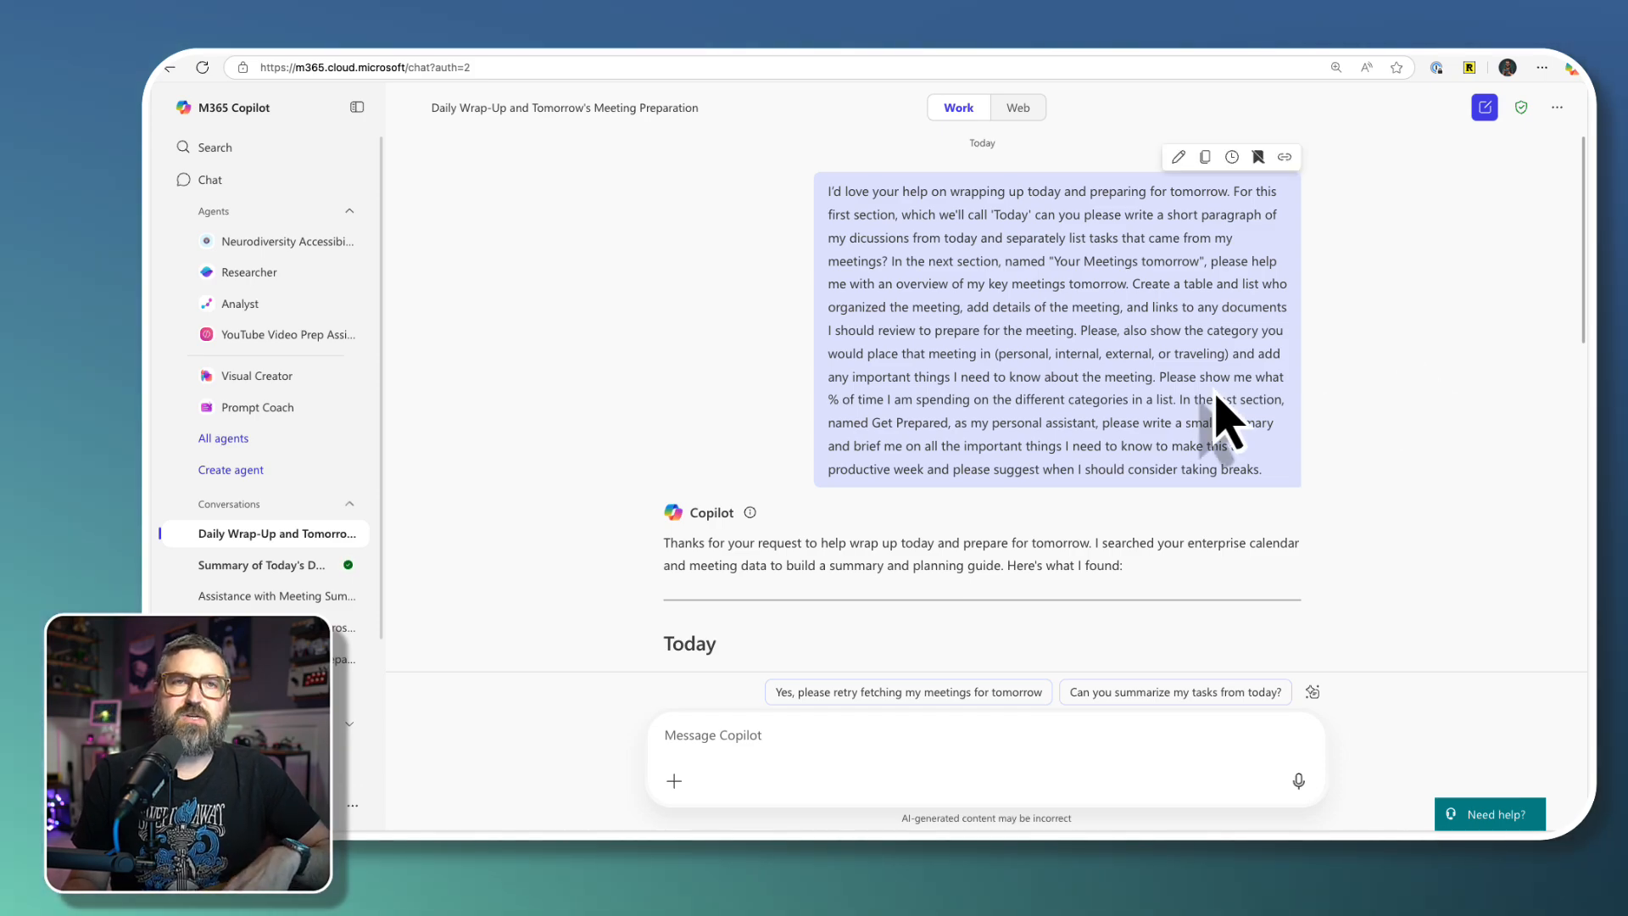
mouse_move(1074, 347)
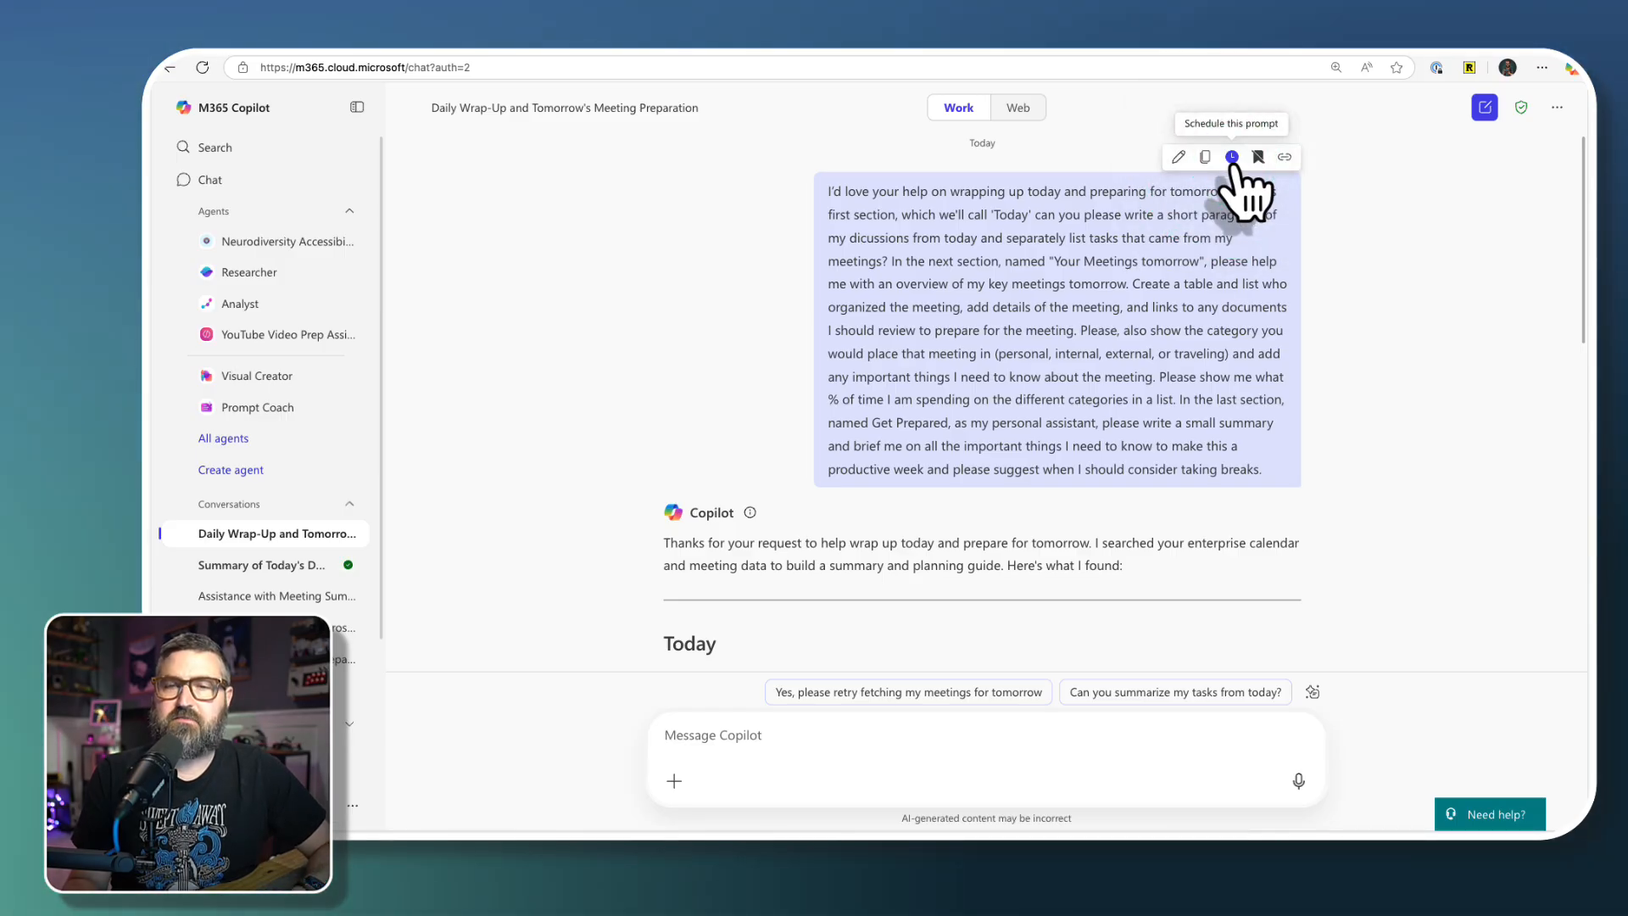
- Bring up the Schedule a prompt dialog and keep the run count at 15
click(1231, 157)
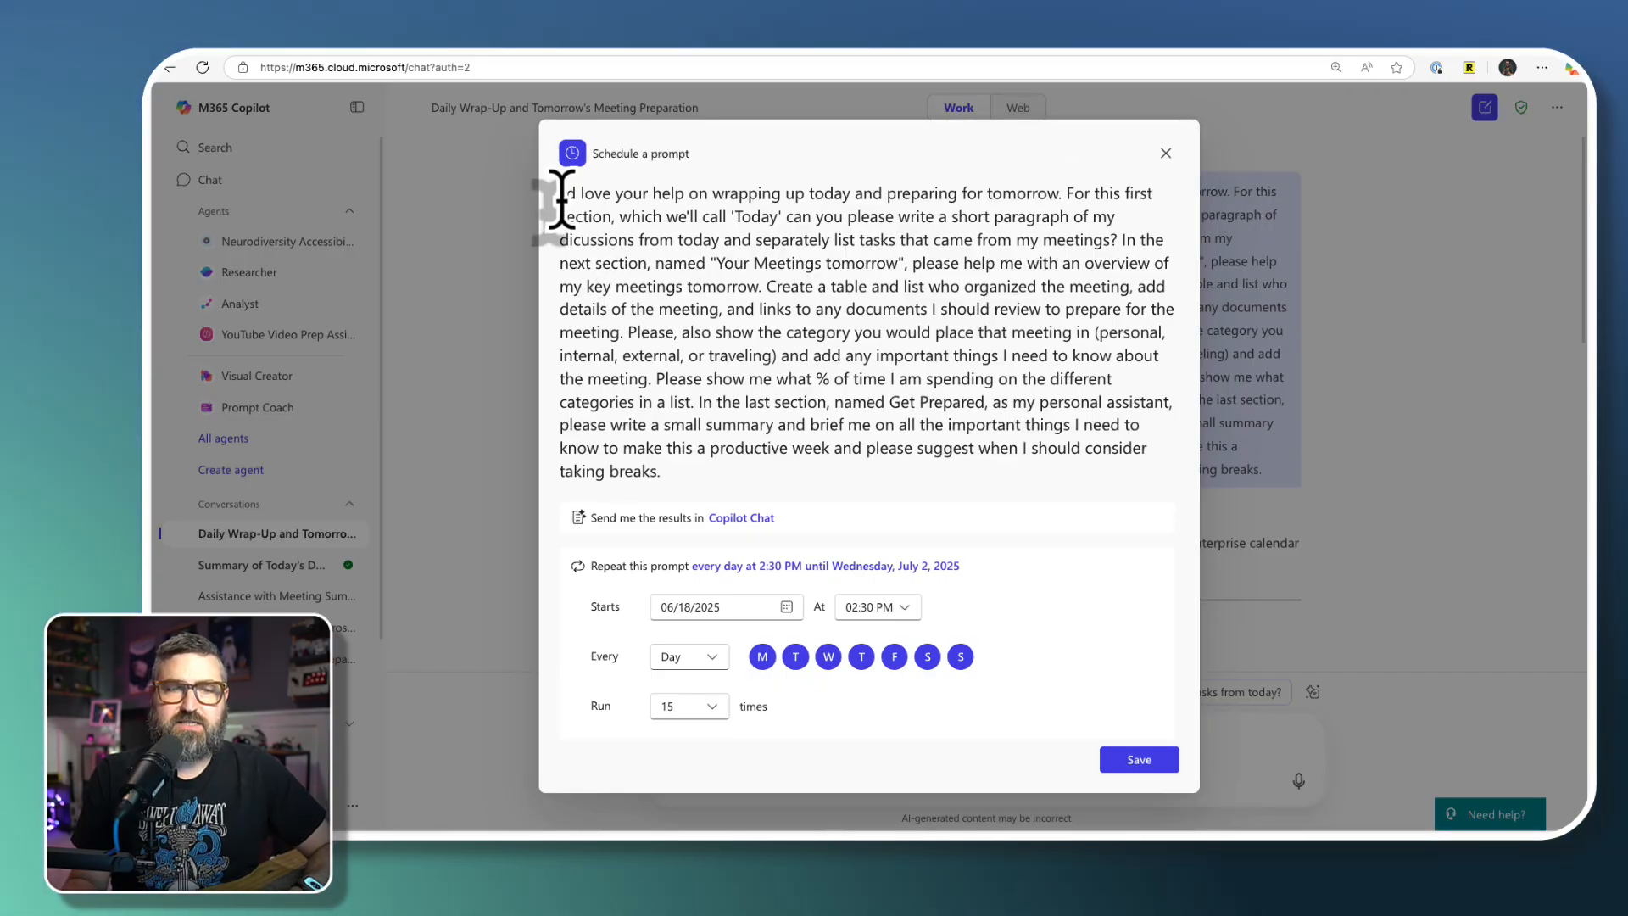
drag(561, 193, 747, 457)
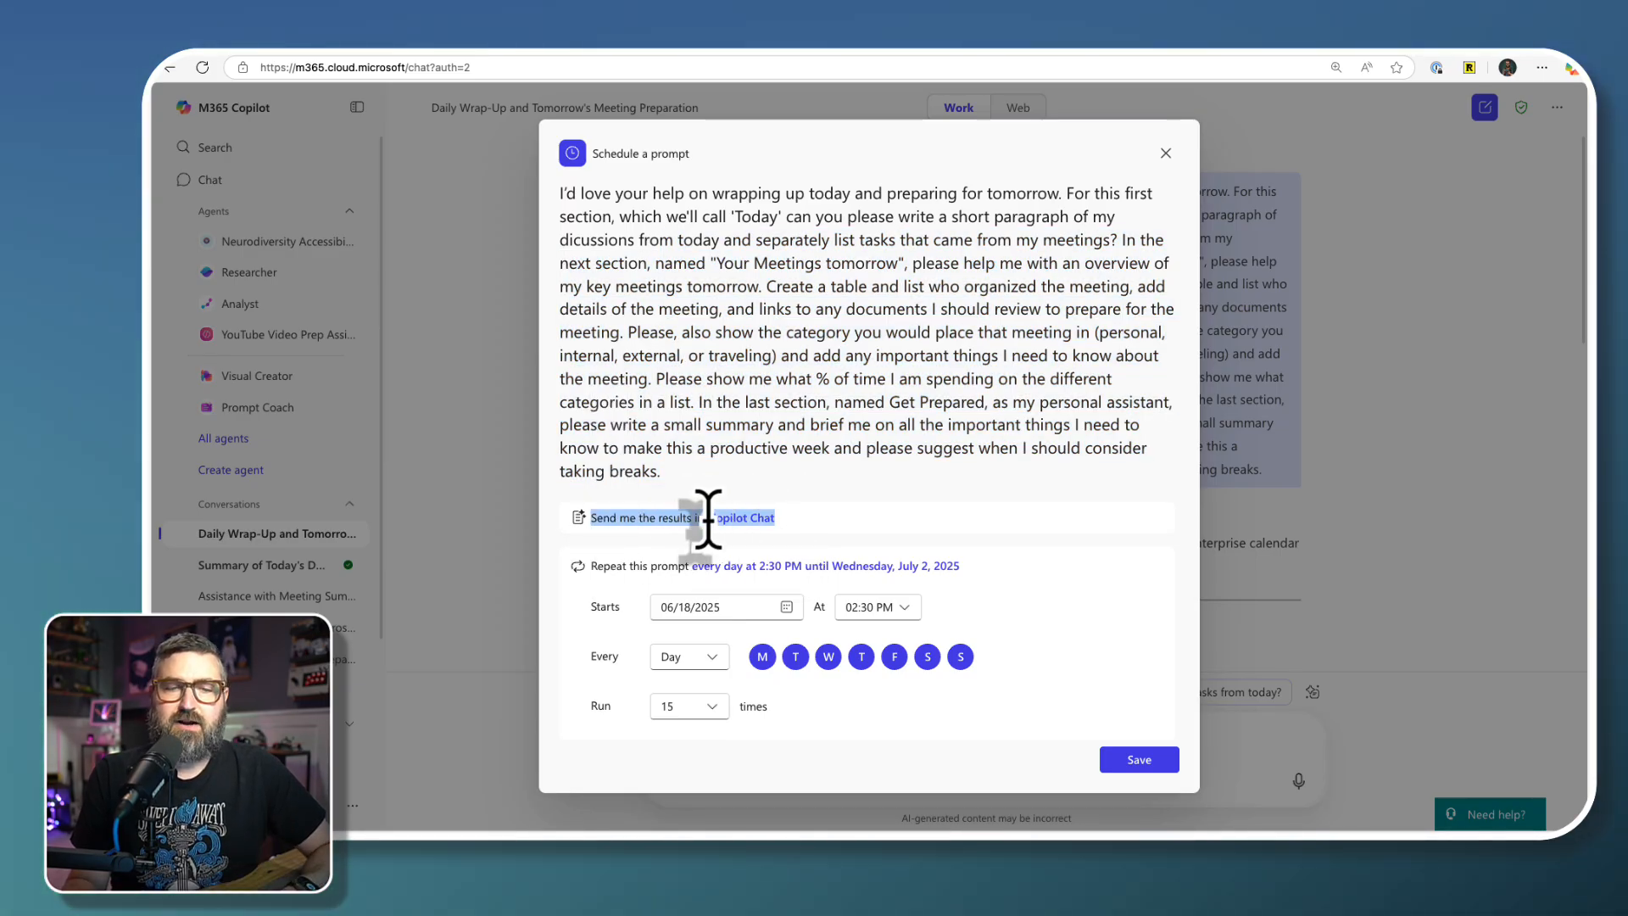
mouse_move(794, 566)
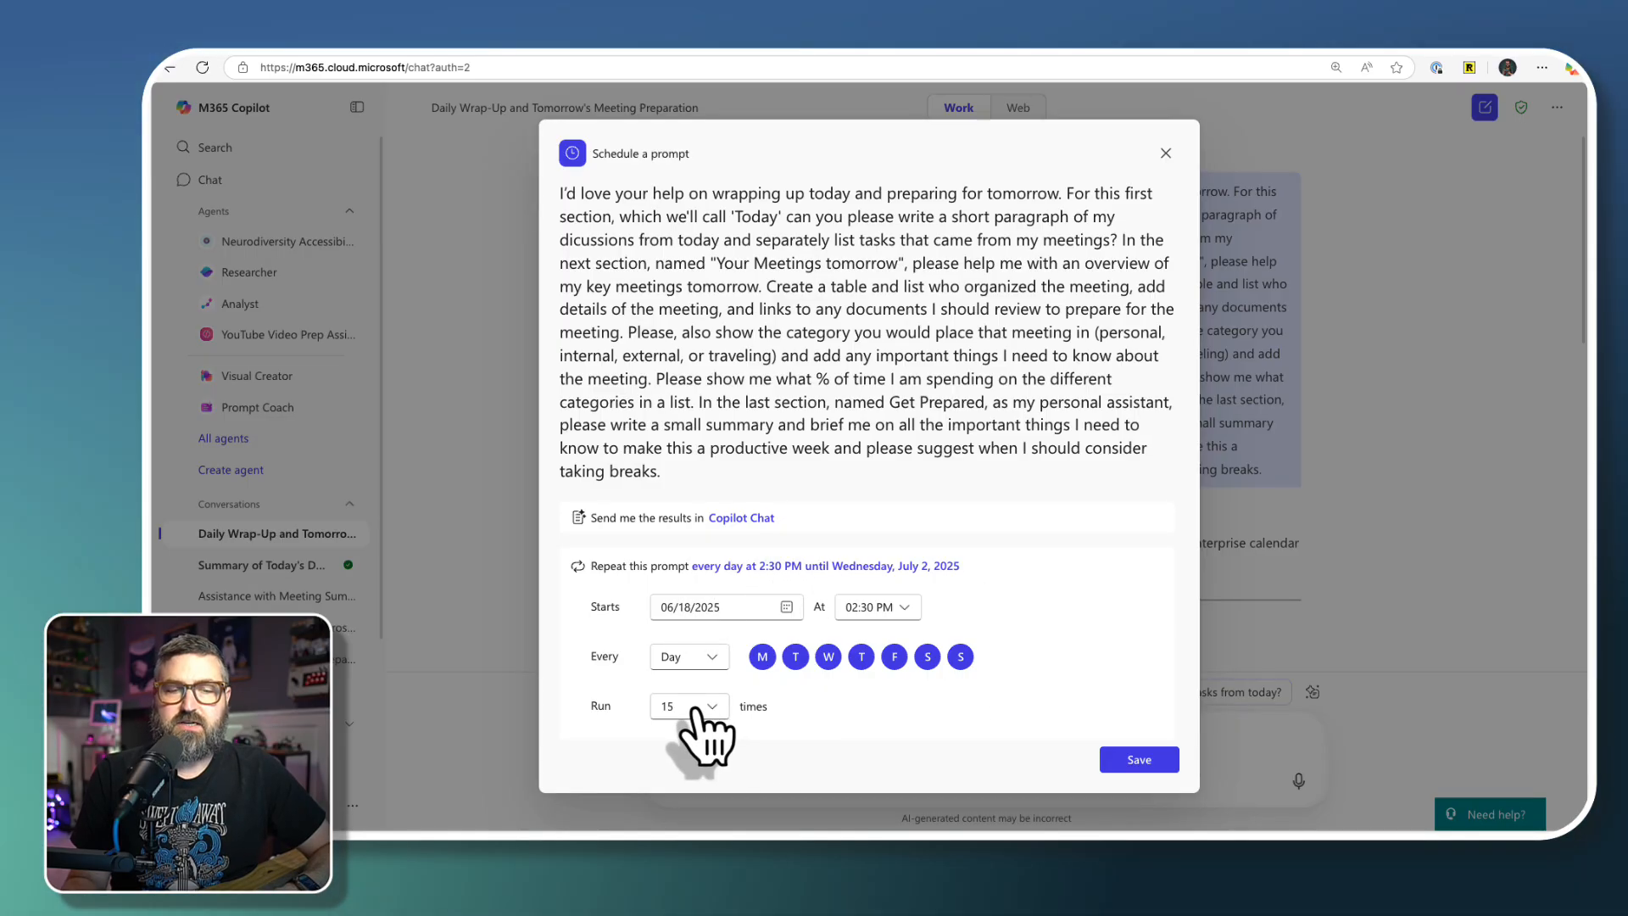
click(688, 706)
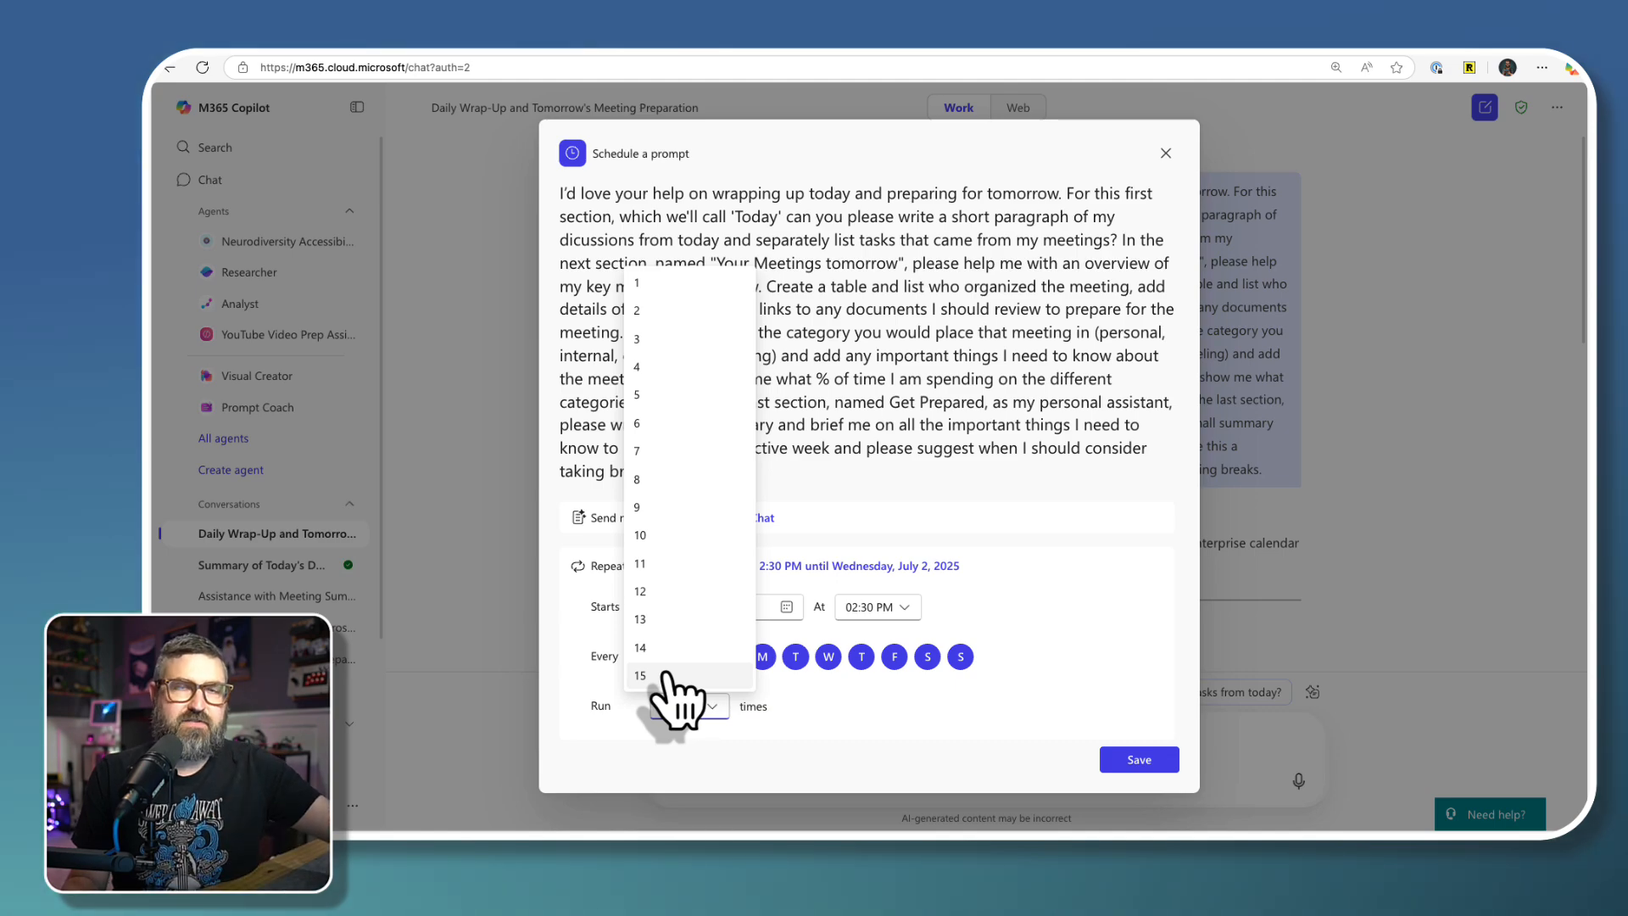
click(641, 676)
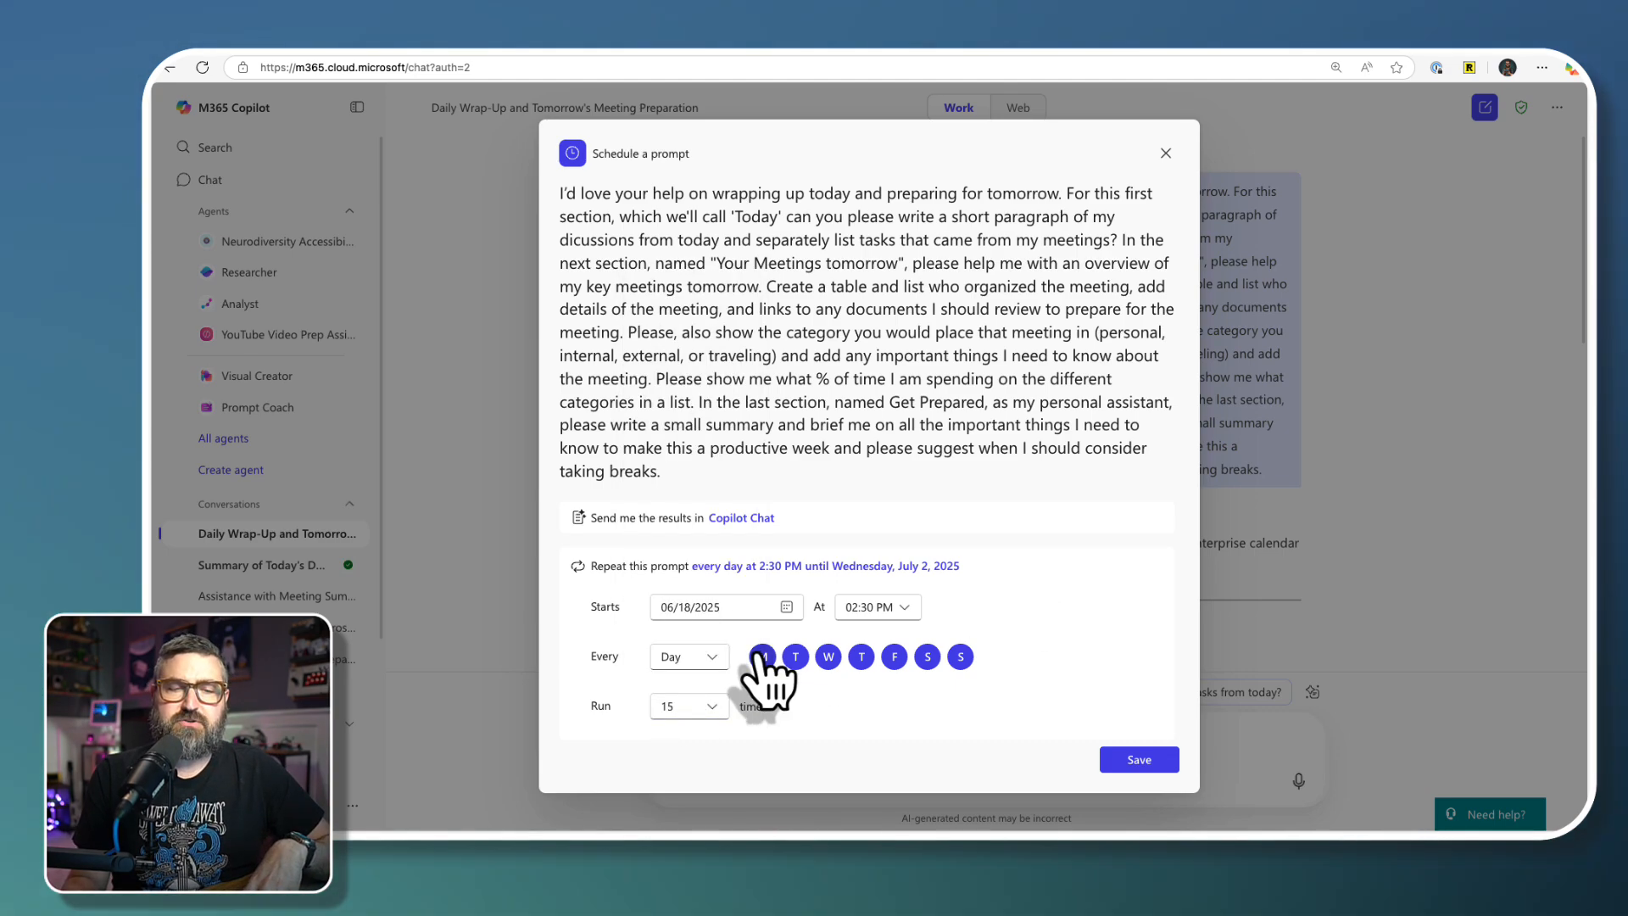
click(688, 657)
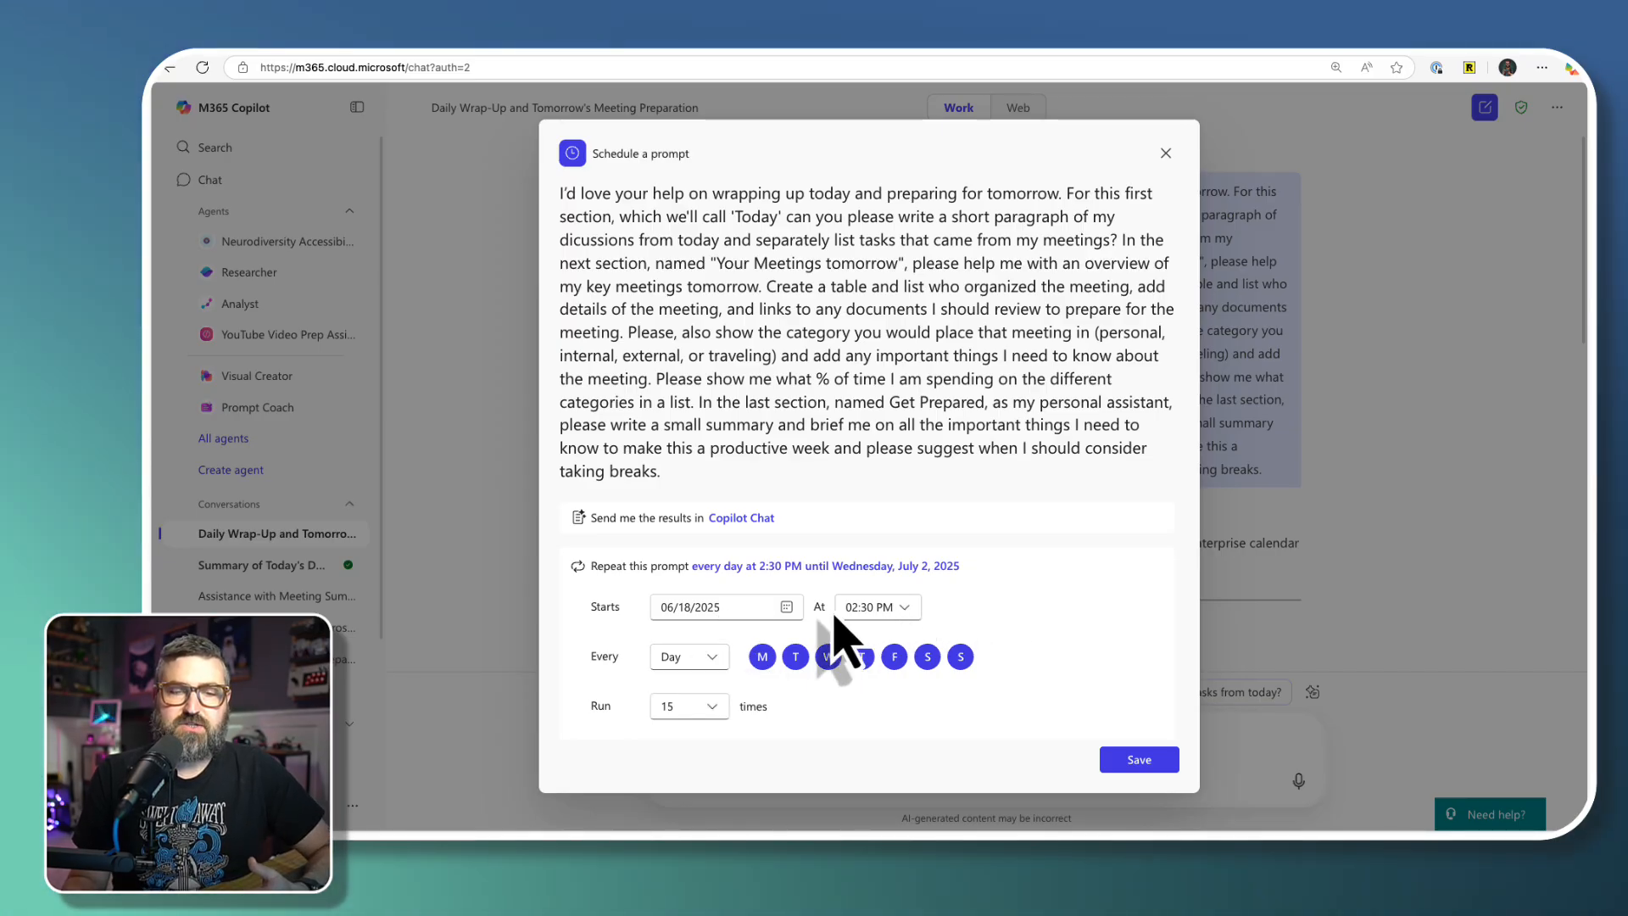
- Schedule the prompt weekly on Sunday–Thursday at 04:00 PM, dropping Friday, for 15 runs
click(875, 606)
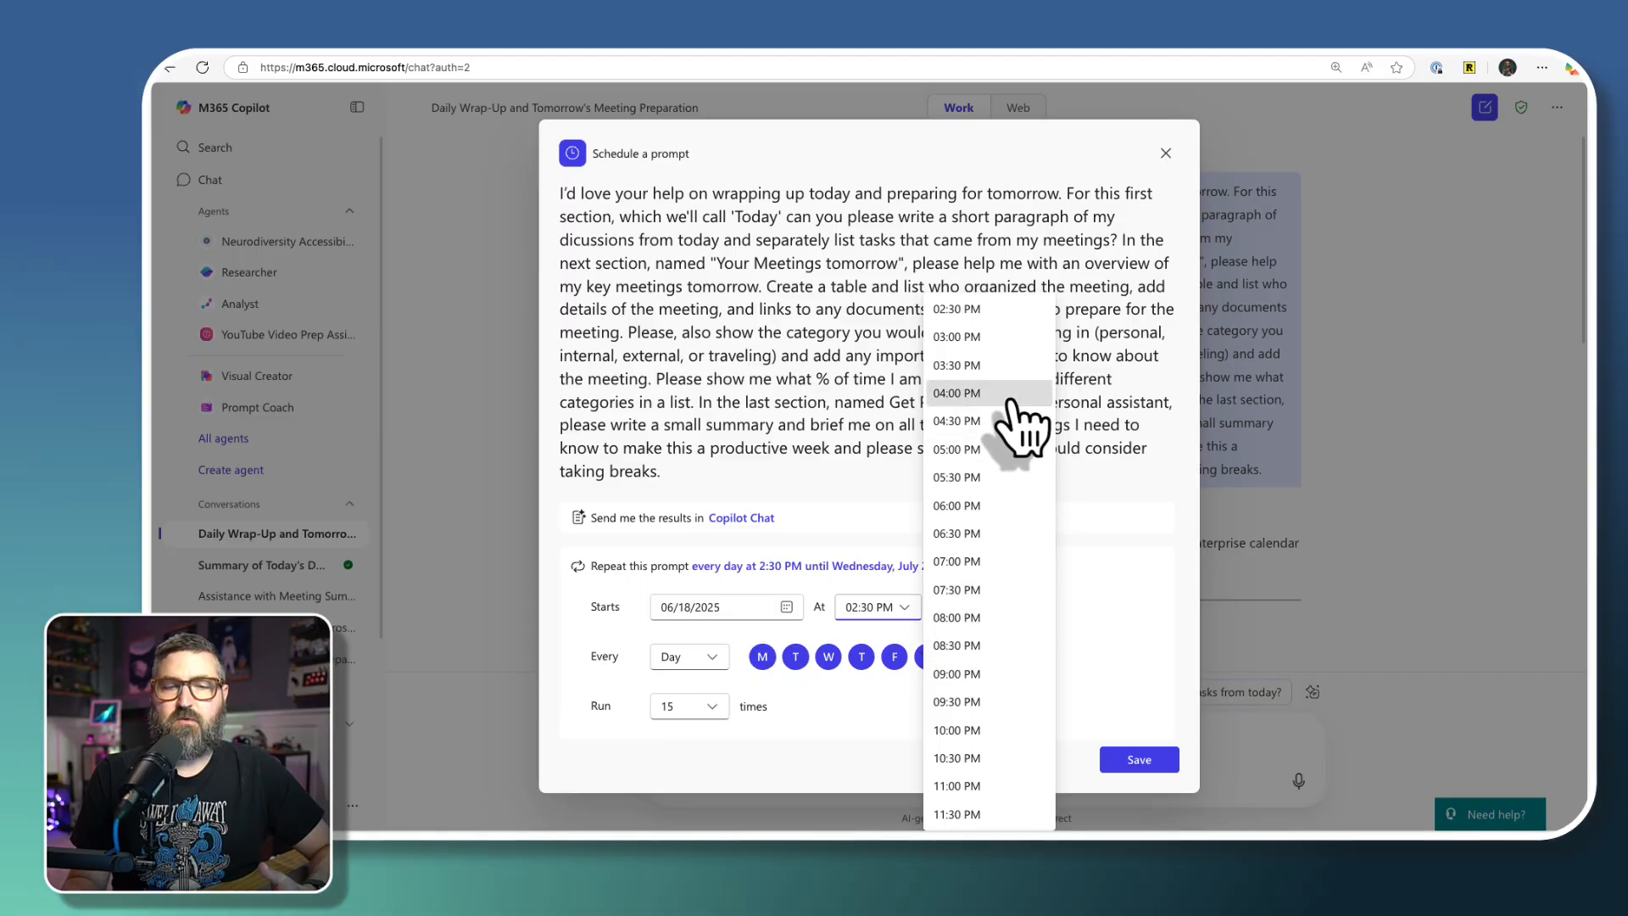
click(956, 392)
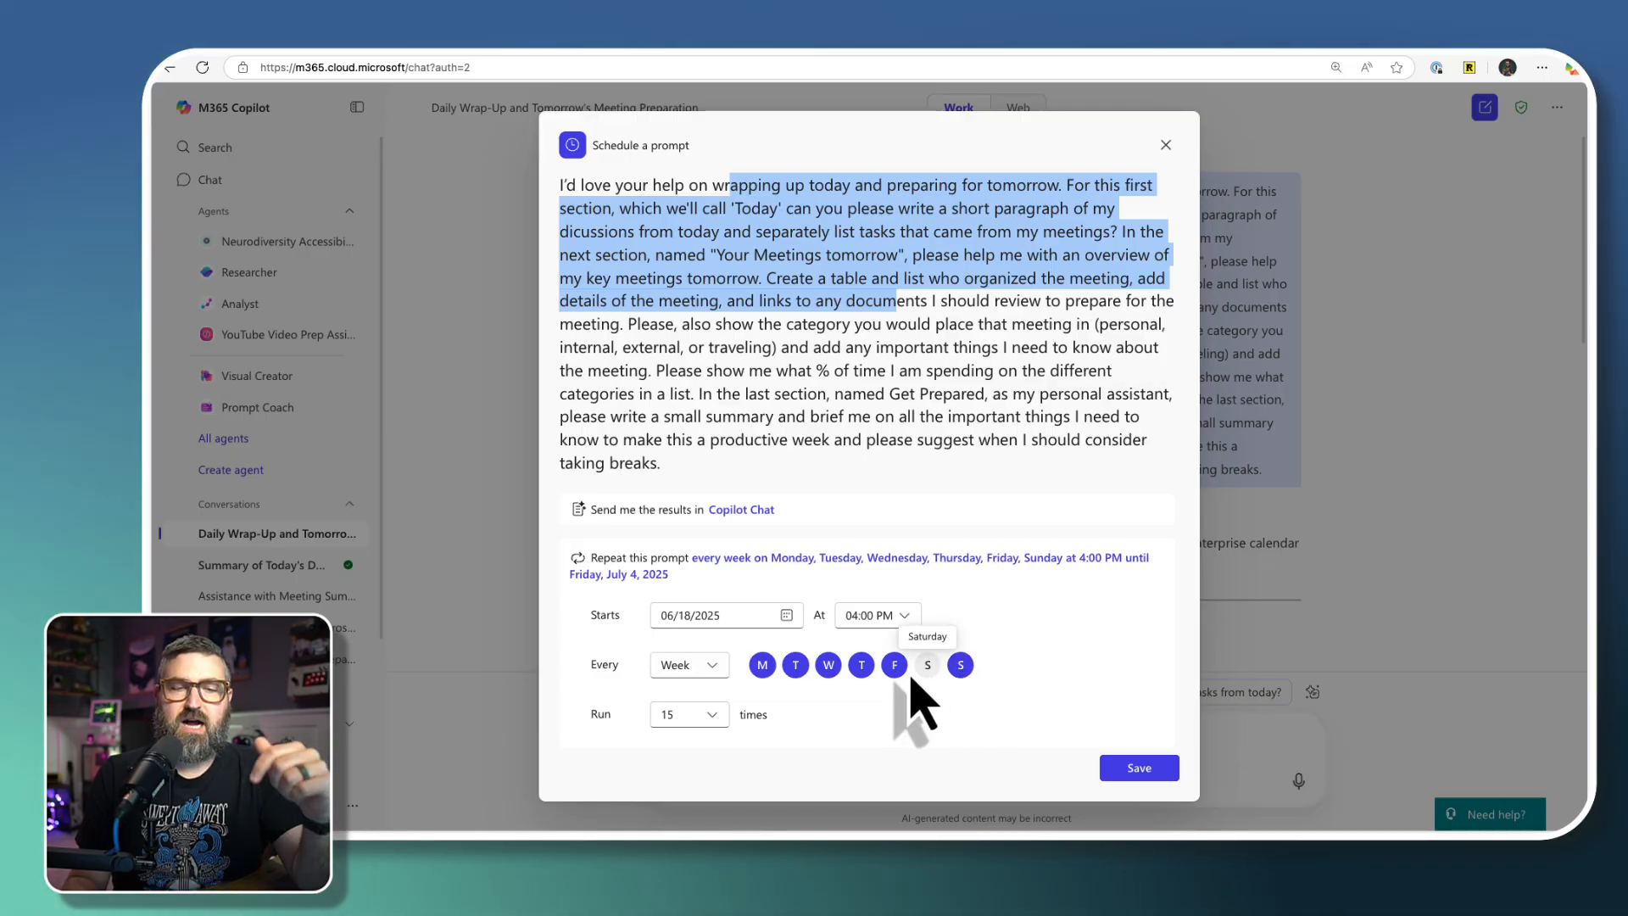
click(894, 664)
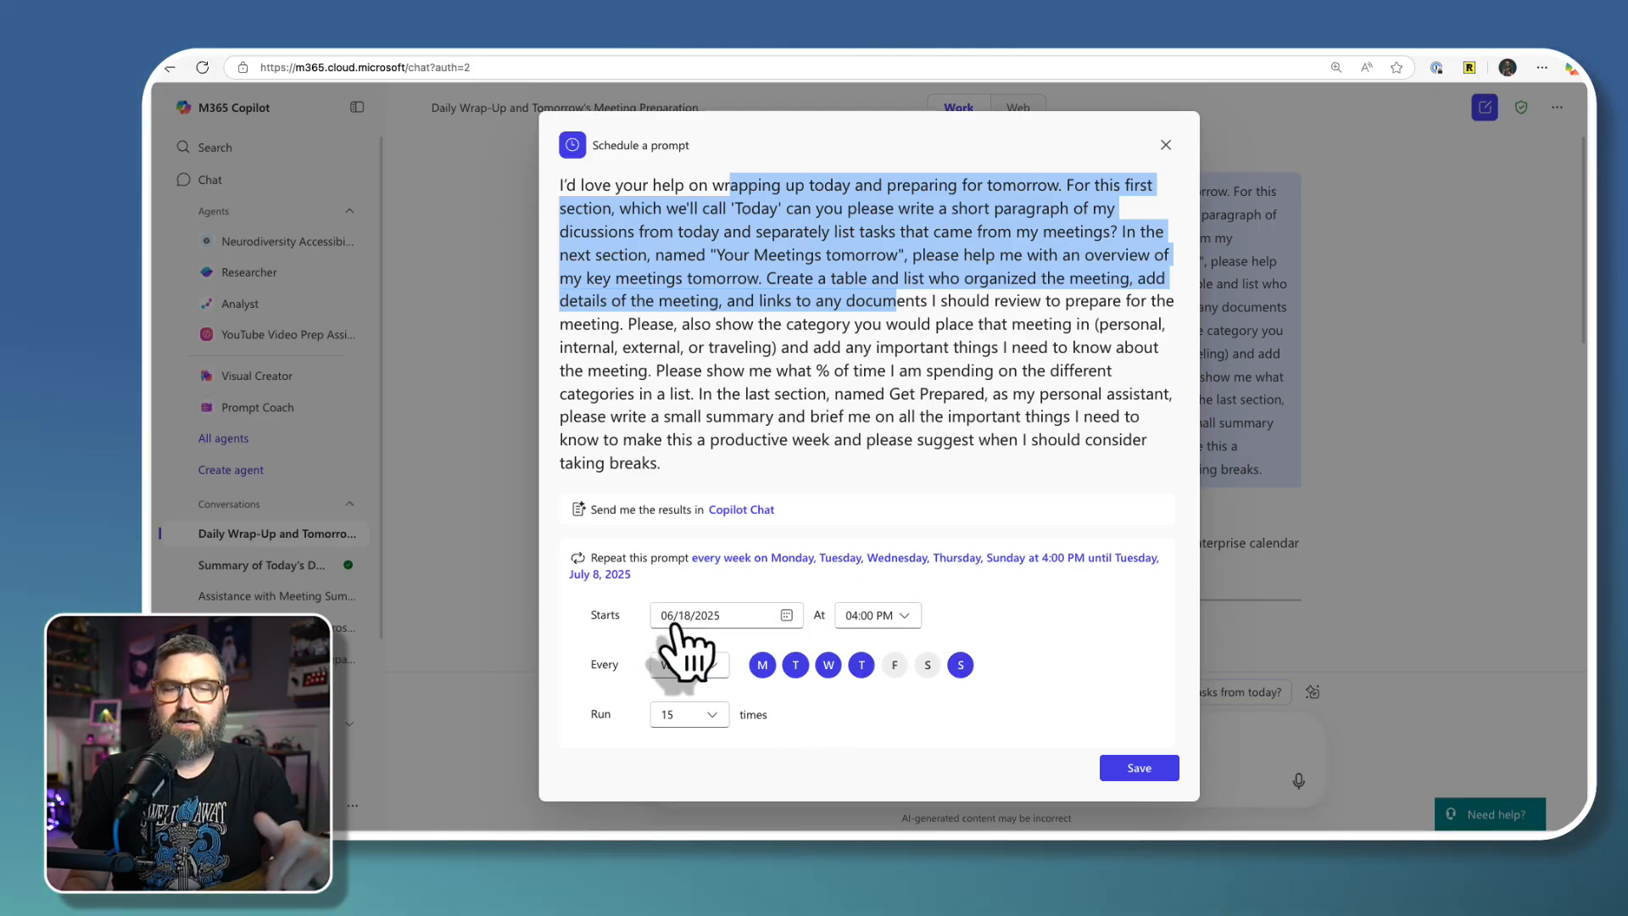
click(688, 664)
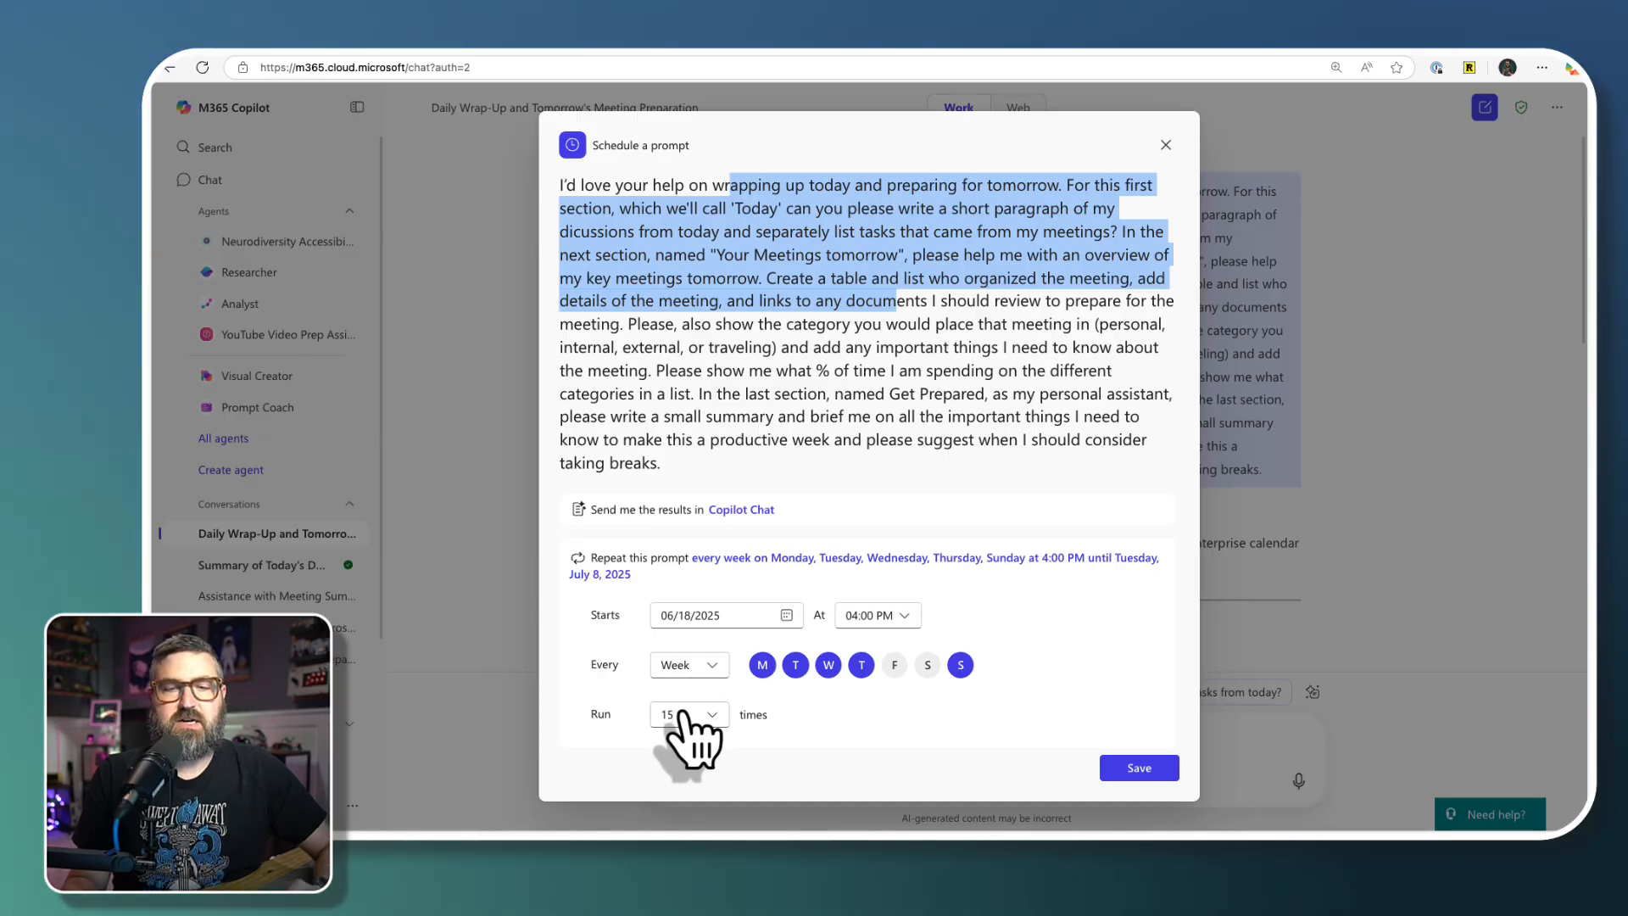
click(1138, 767)
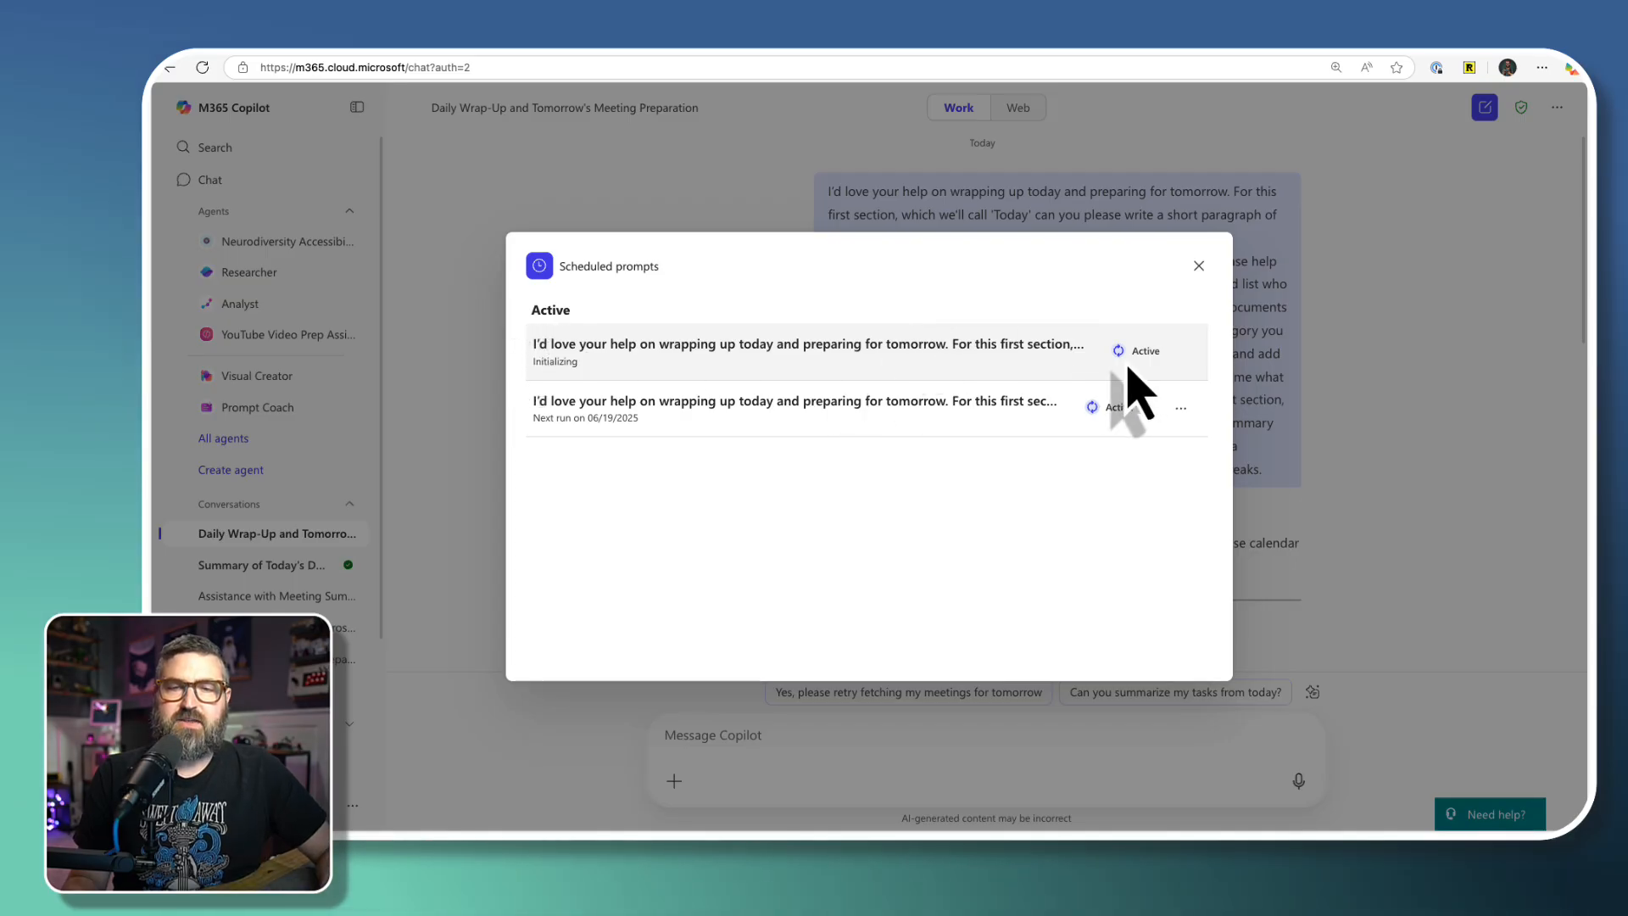
- Close the Scheduled prompts dialog to return to a fresh chat
click(1136, 350)
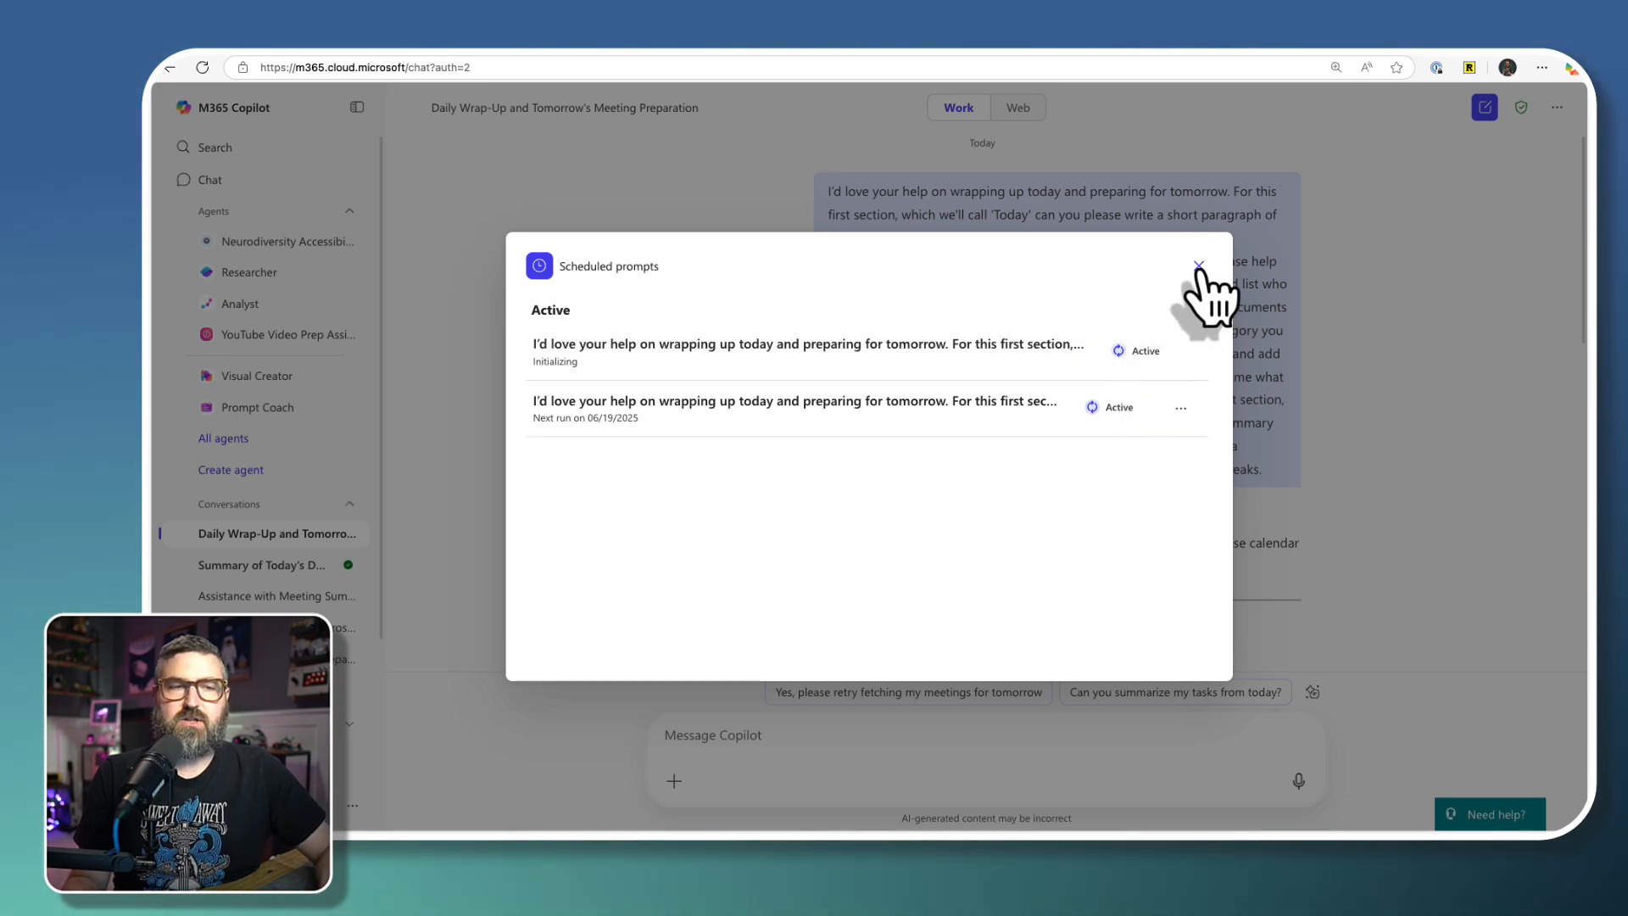
click(1198, 262)
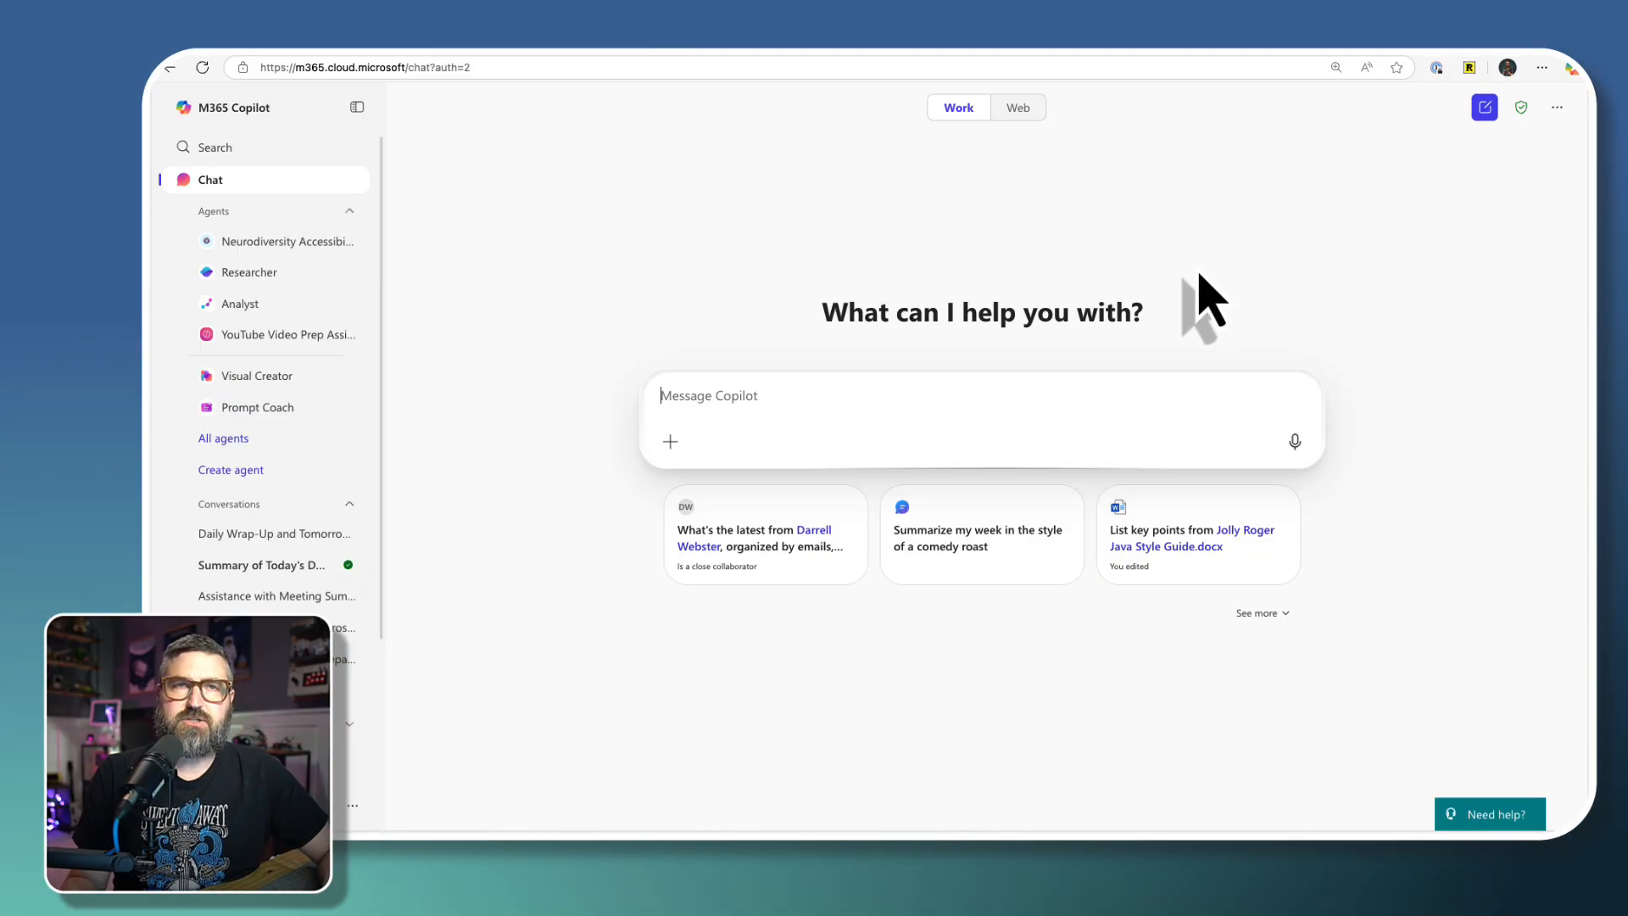
mouse_move(1557, 106)
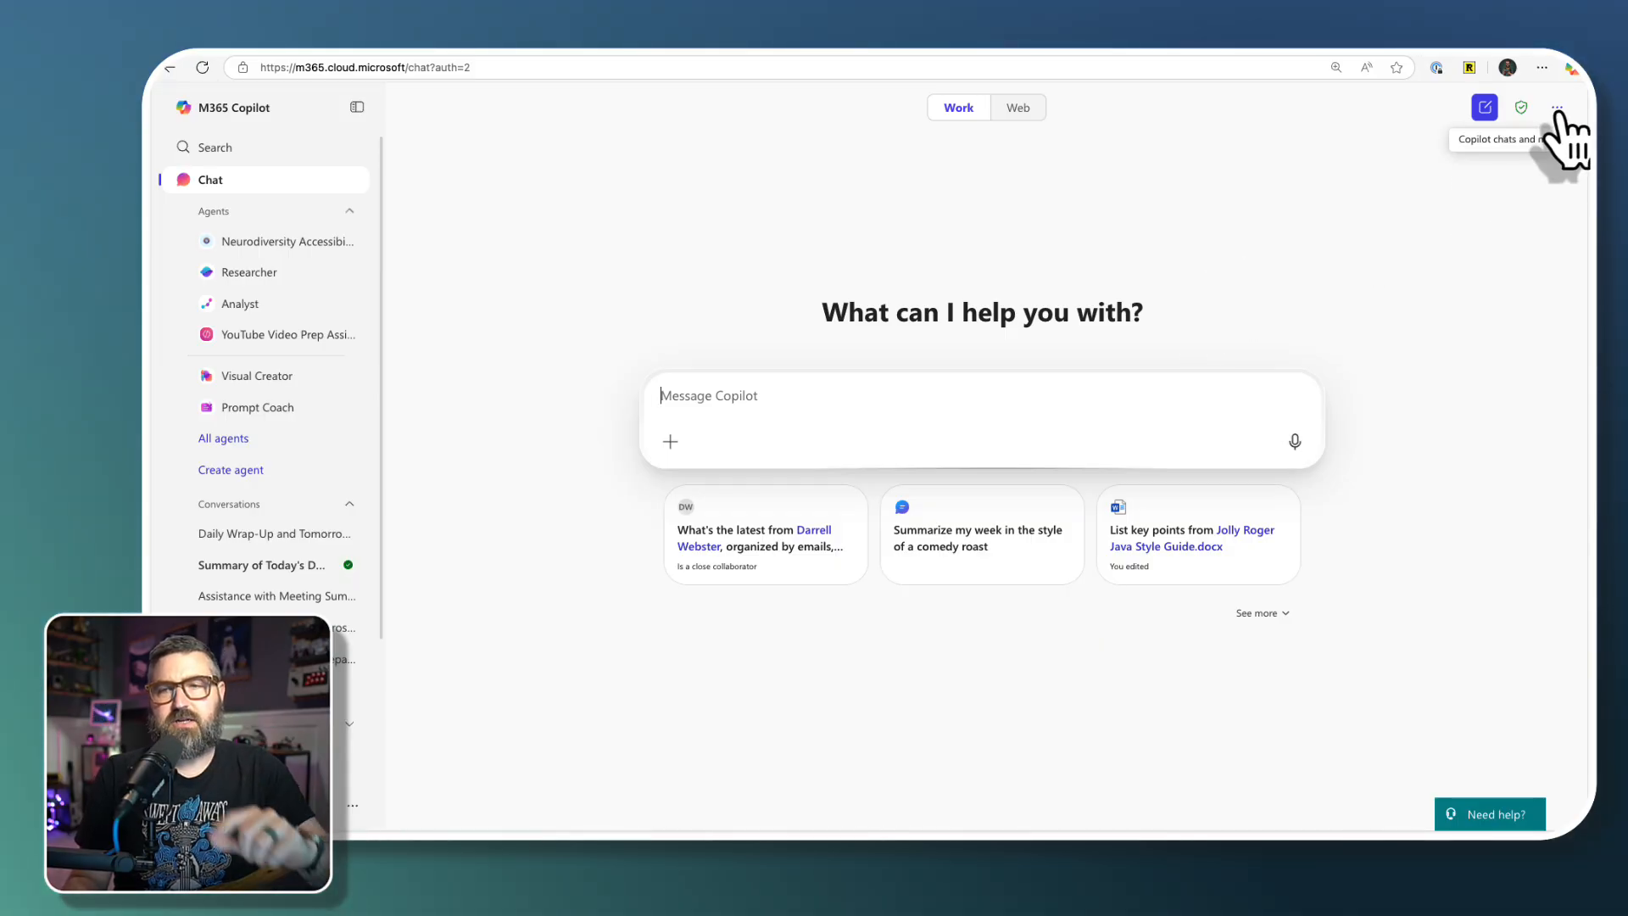
- Delete the duplicate wrap-up scheduled prompt due 06/18/2025 from the Scheduled prompts list
click(1555, 107)
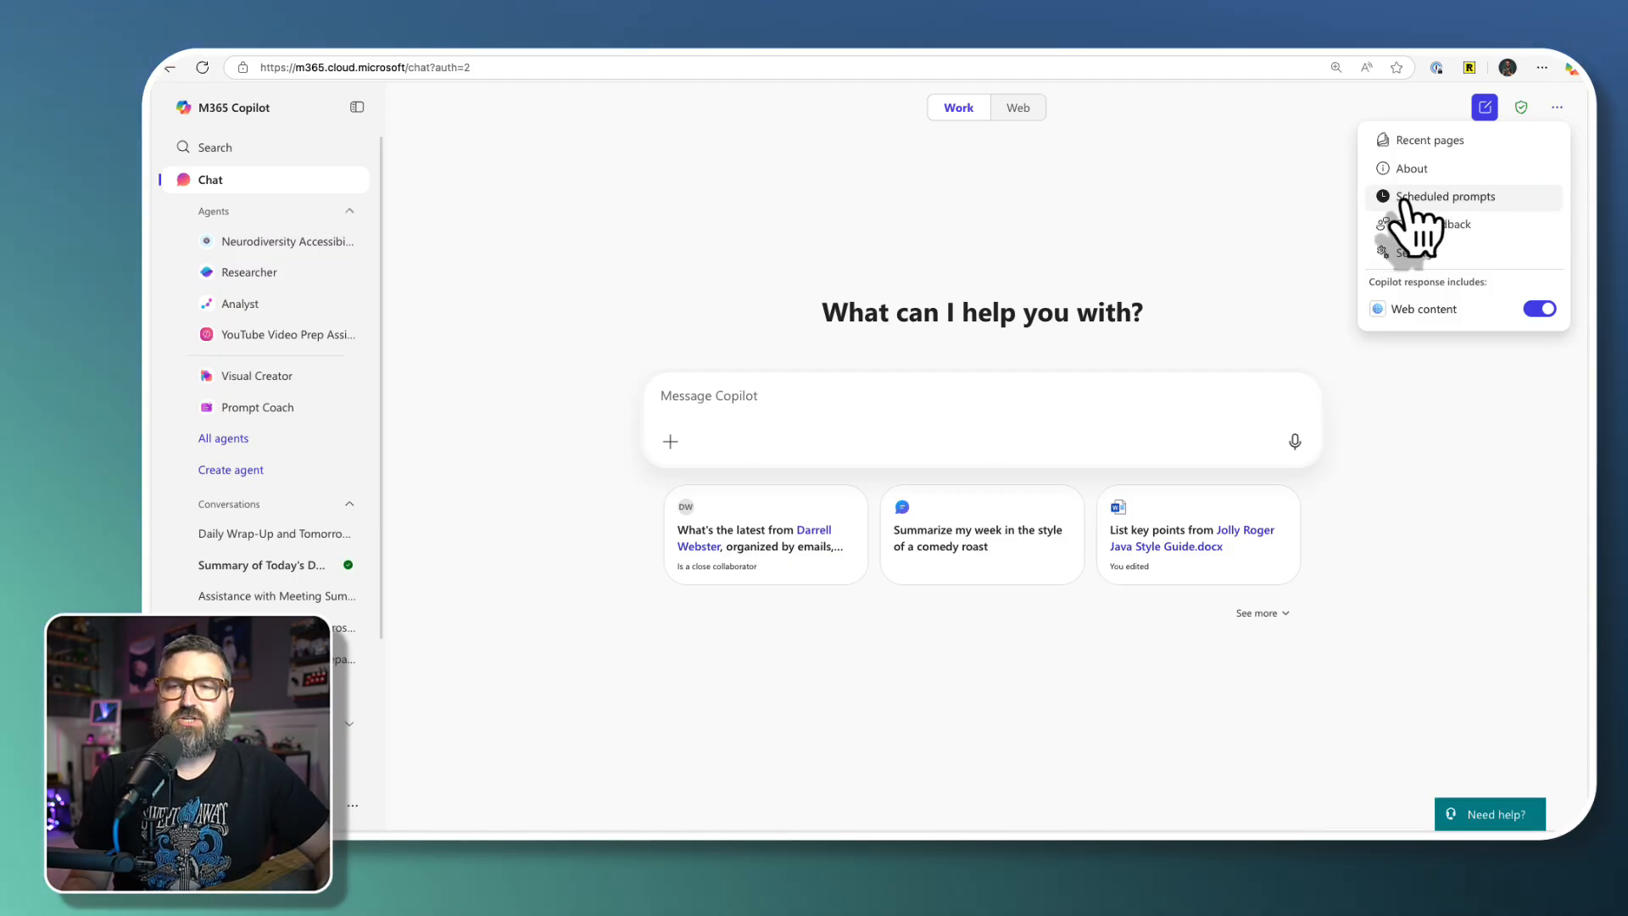
click(1443, 196)
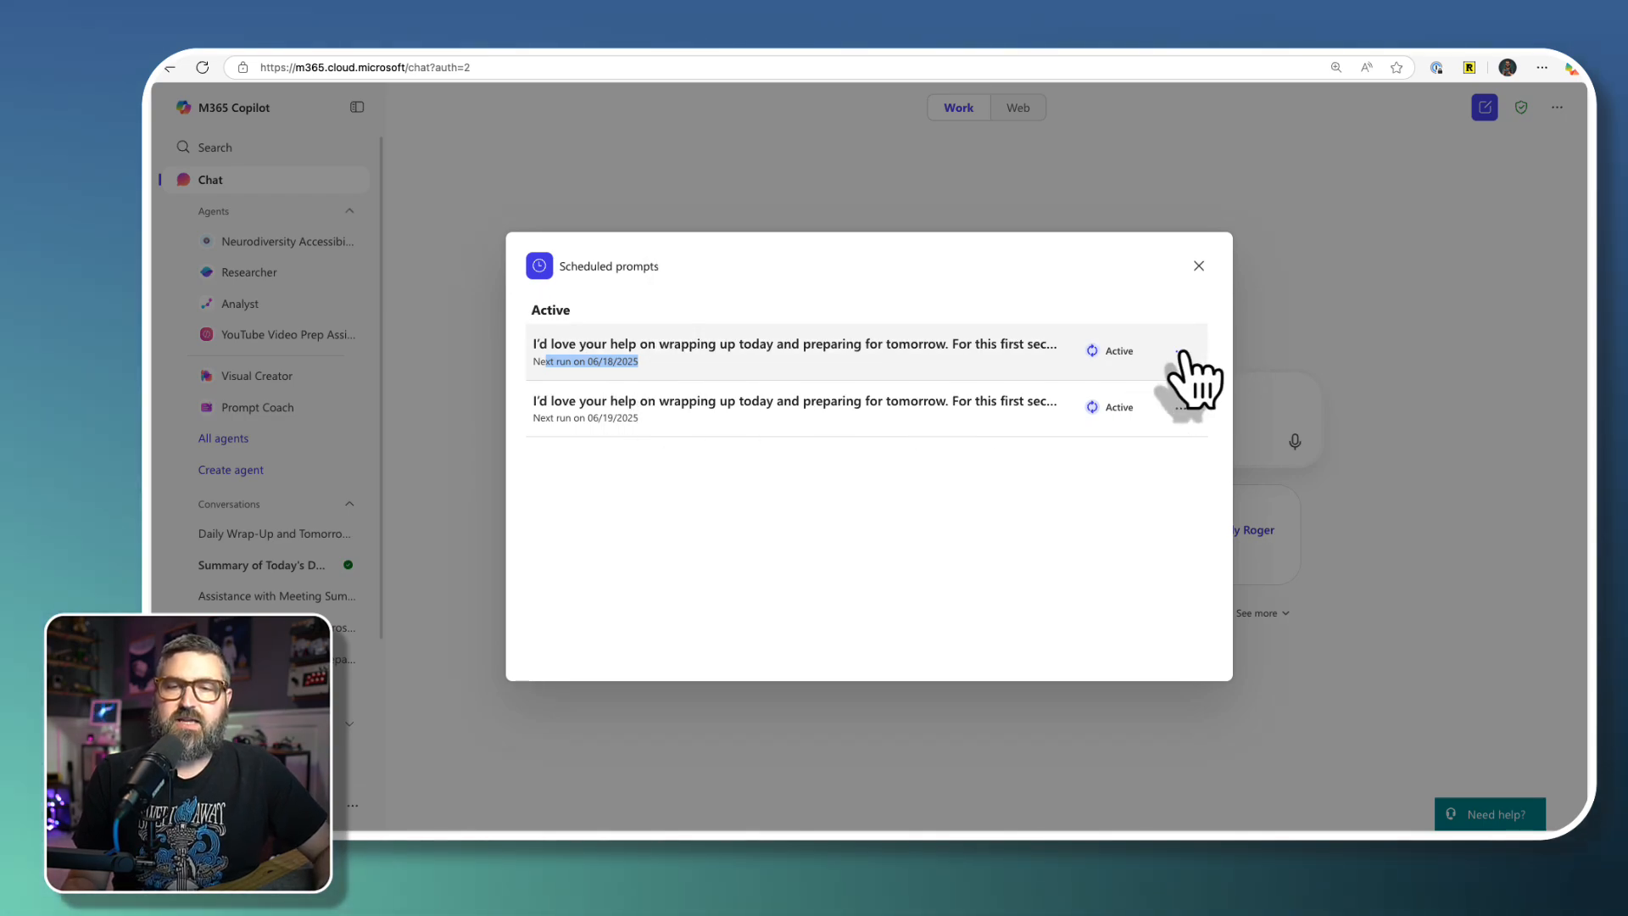
click(1180, 351)
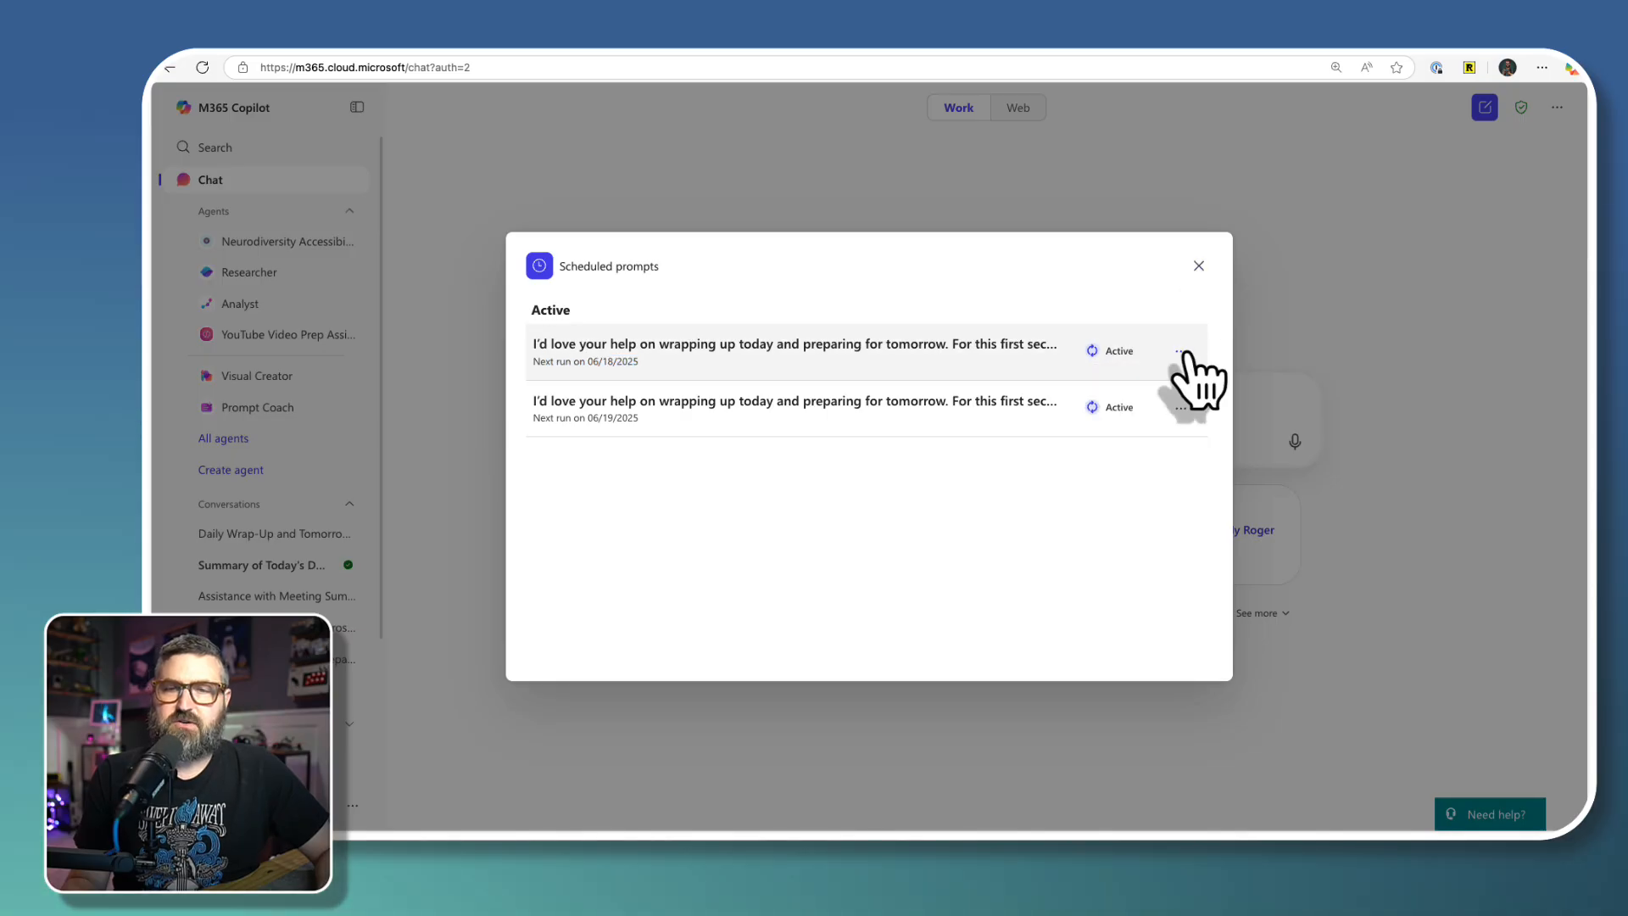
click(1180, 351)
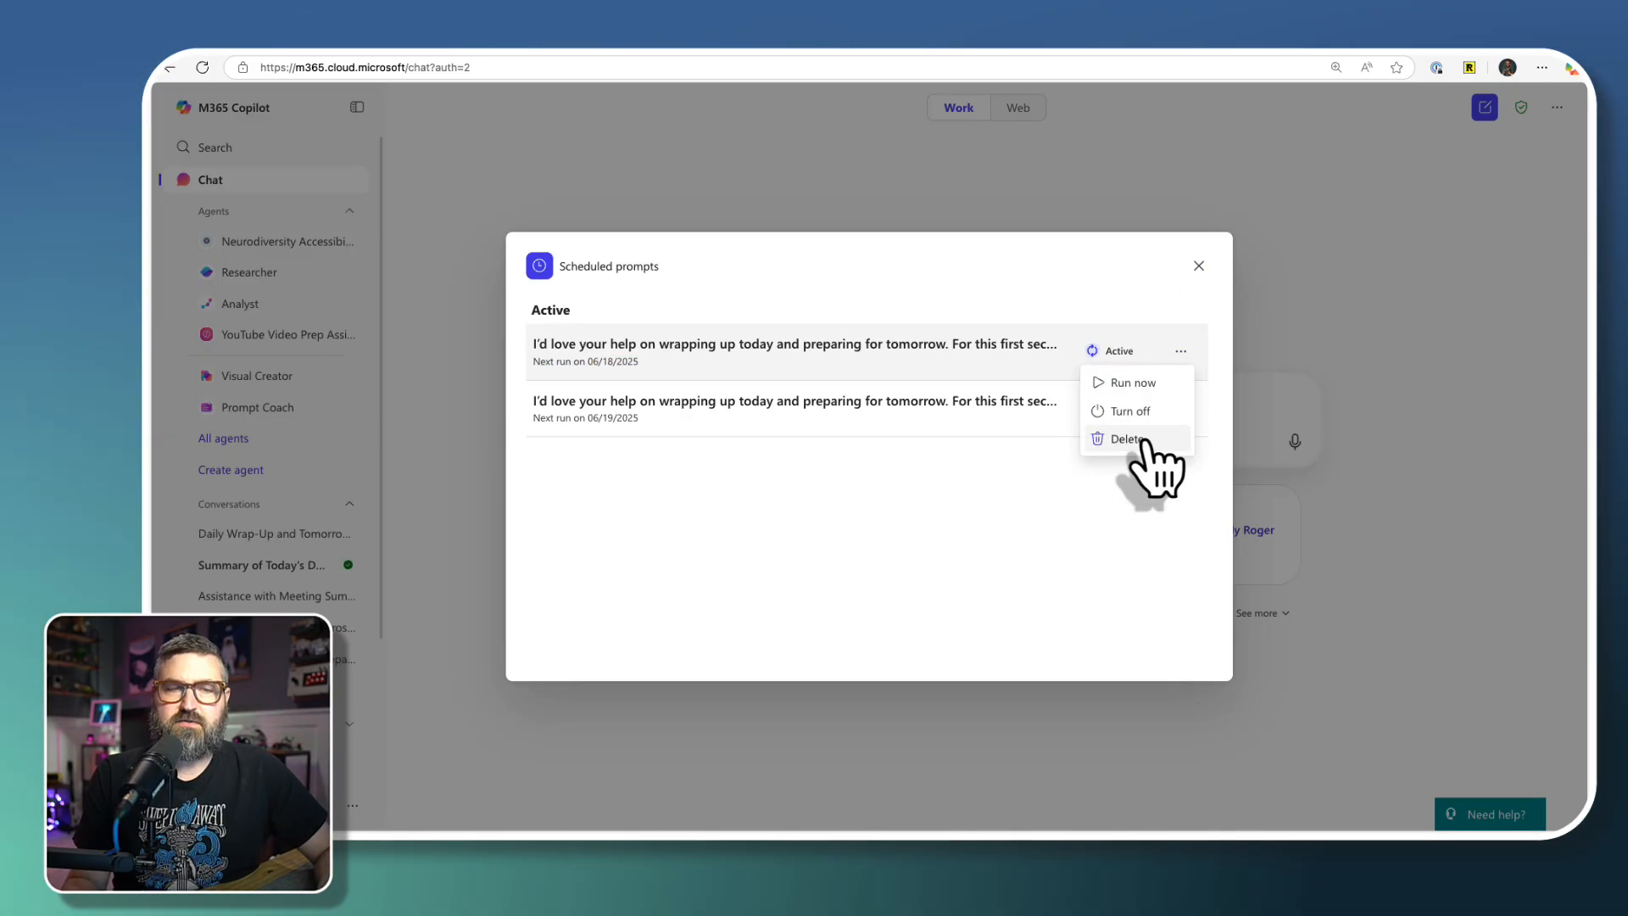
click(1124, 438)
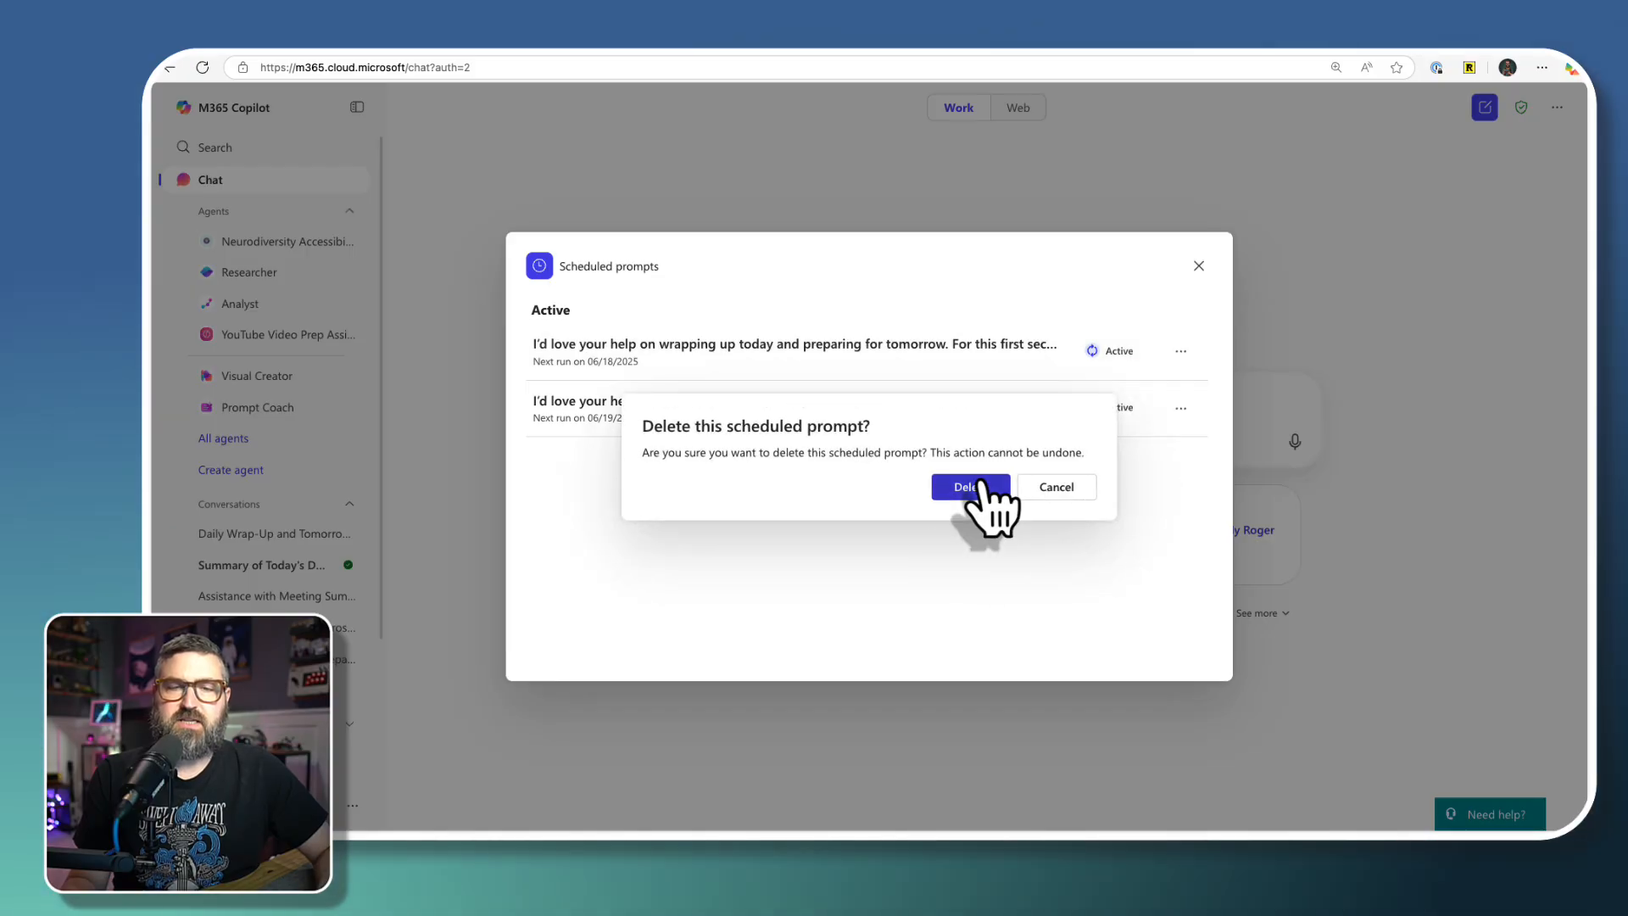
click(967, 487)
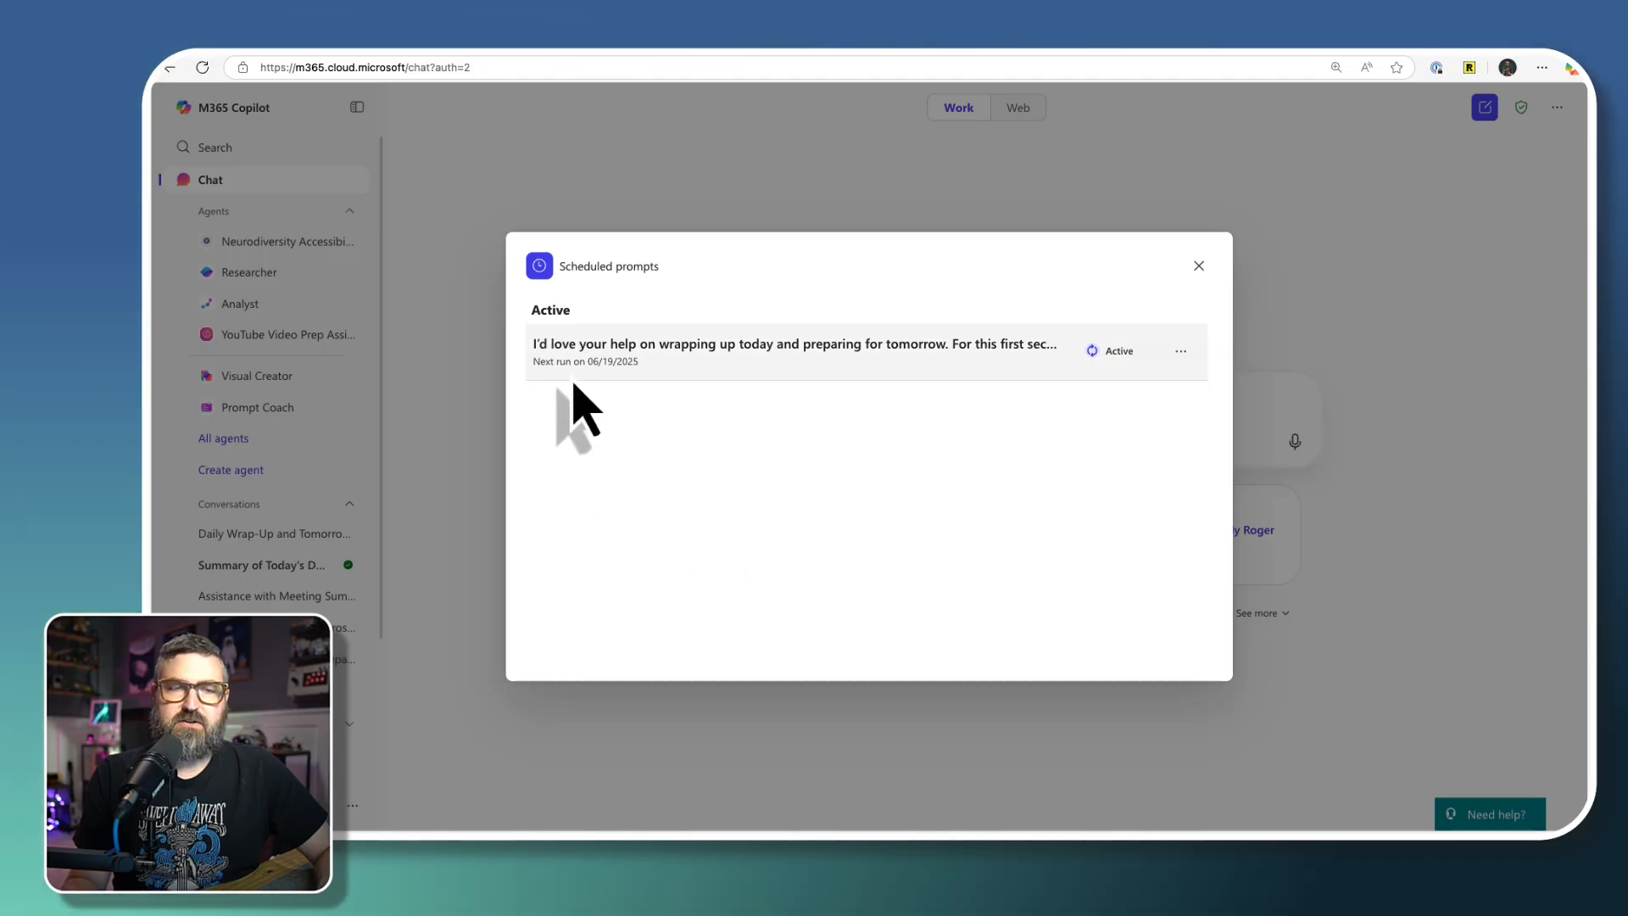
double_click(592, 362)
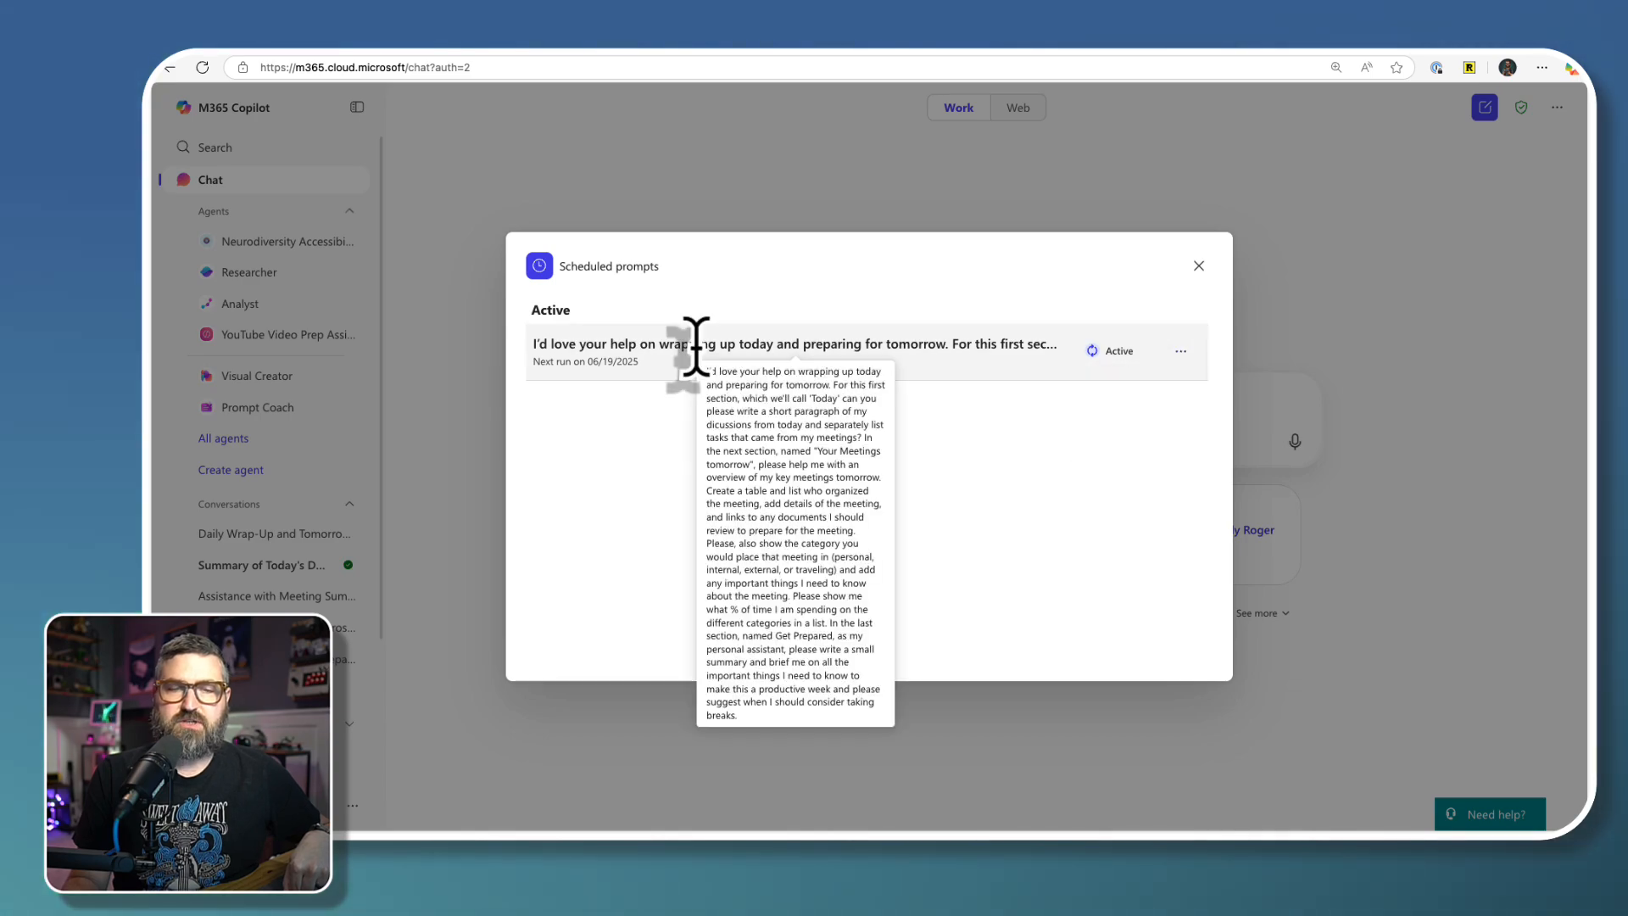
mouse_move(1181, 351)
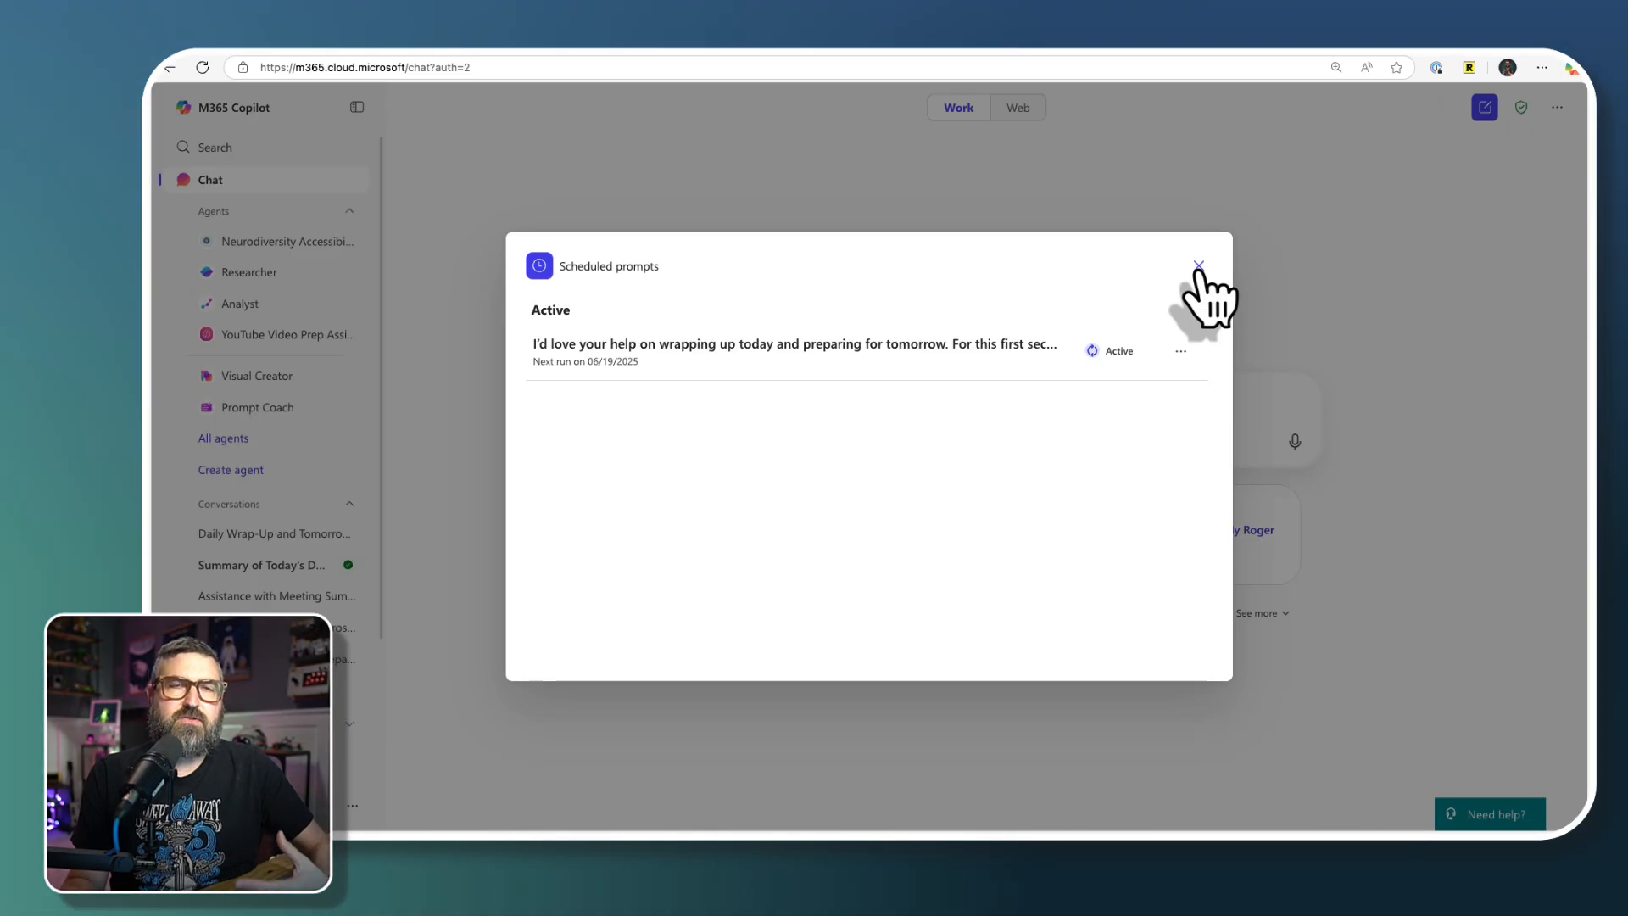
- Close the Scheduled prompts dialog and expand Conversations in the sidebar
click(1198, 260)
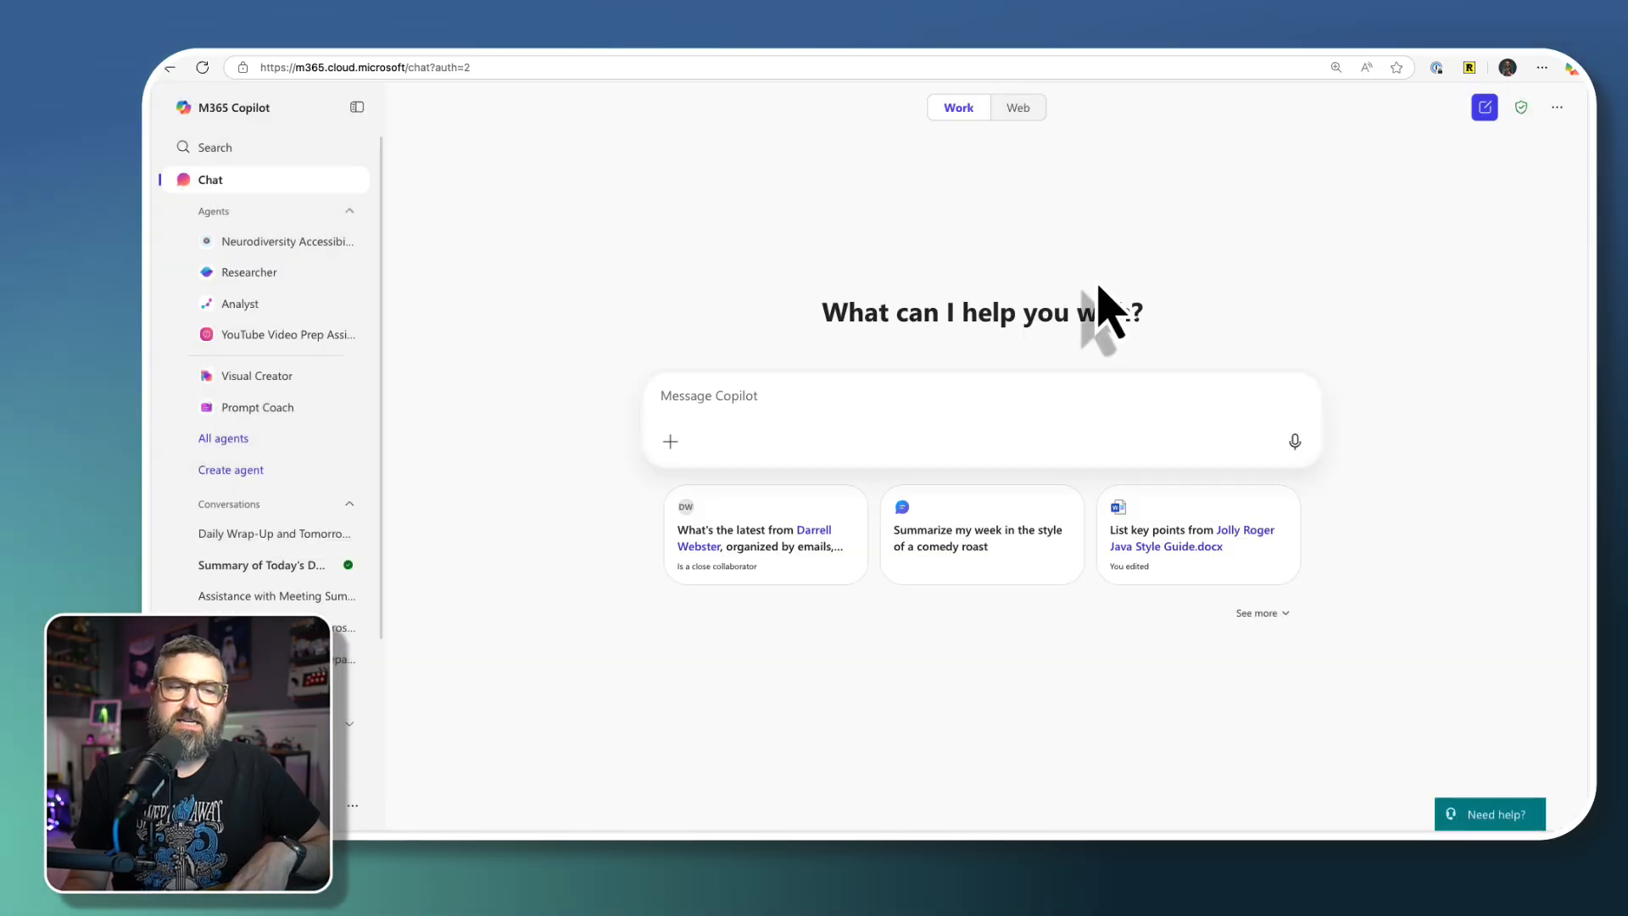
mouse_move(379, 602)
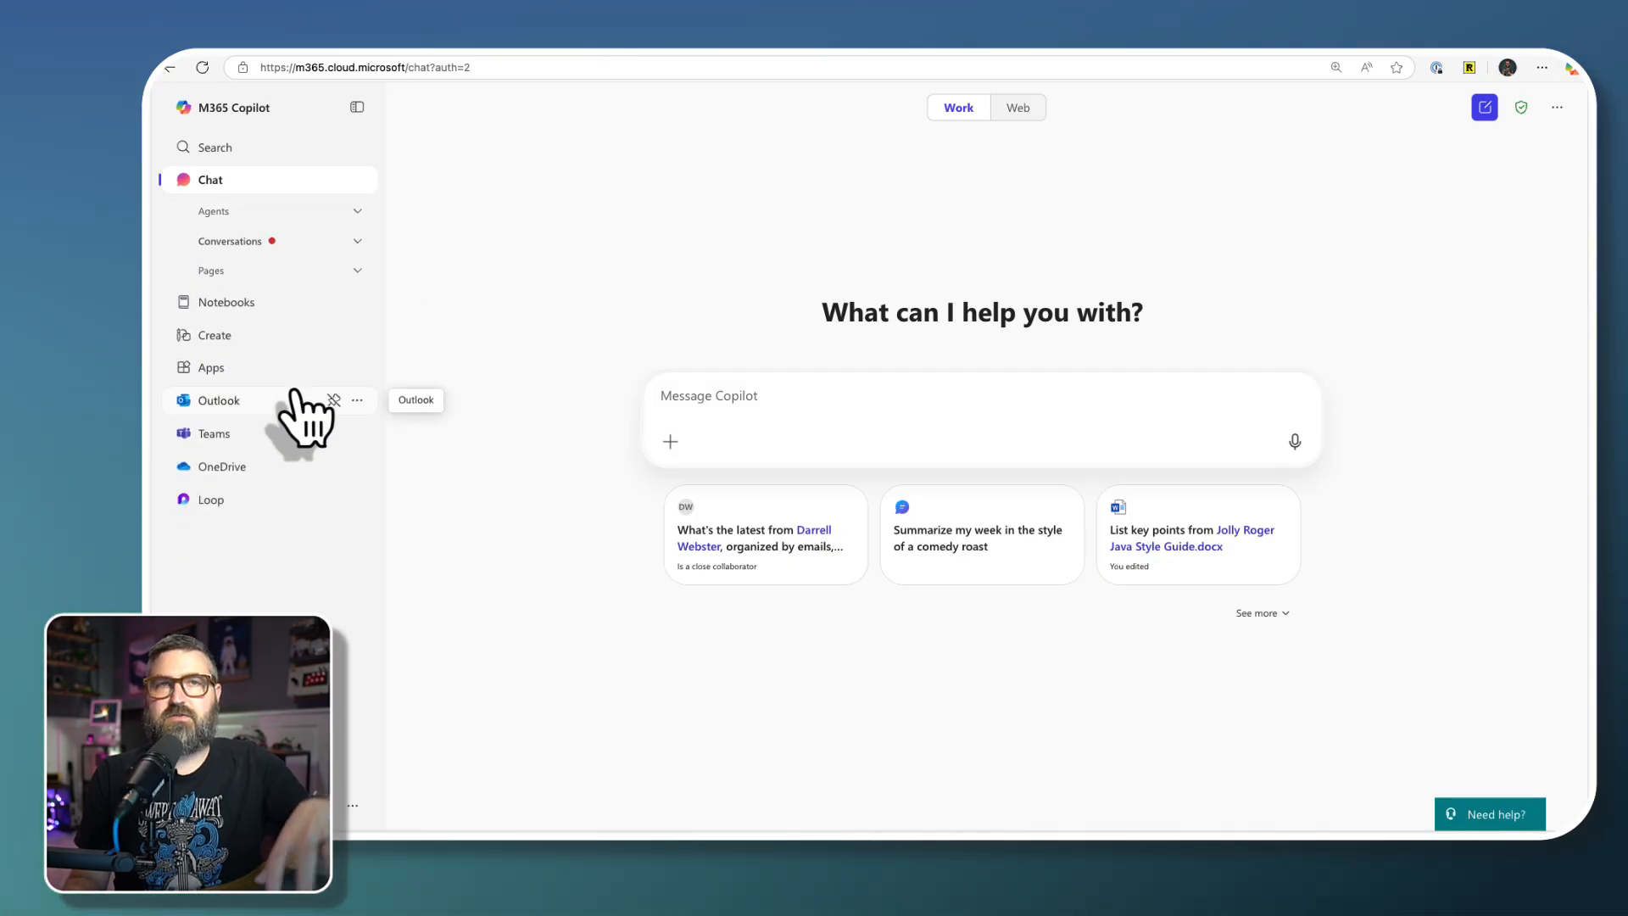
mouse_move(268, 241)
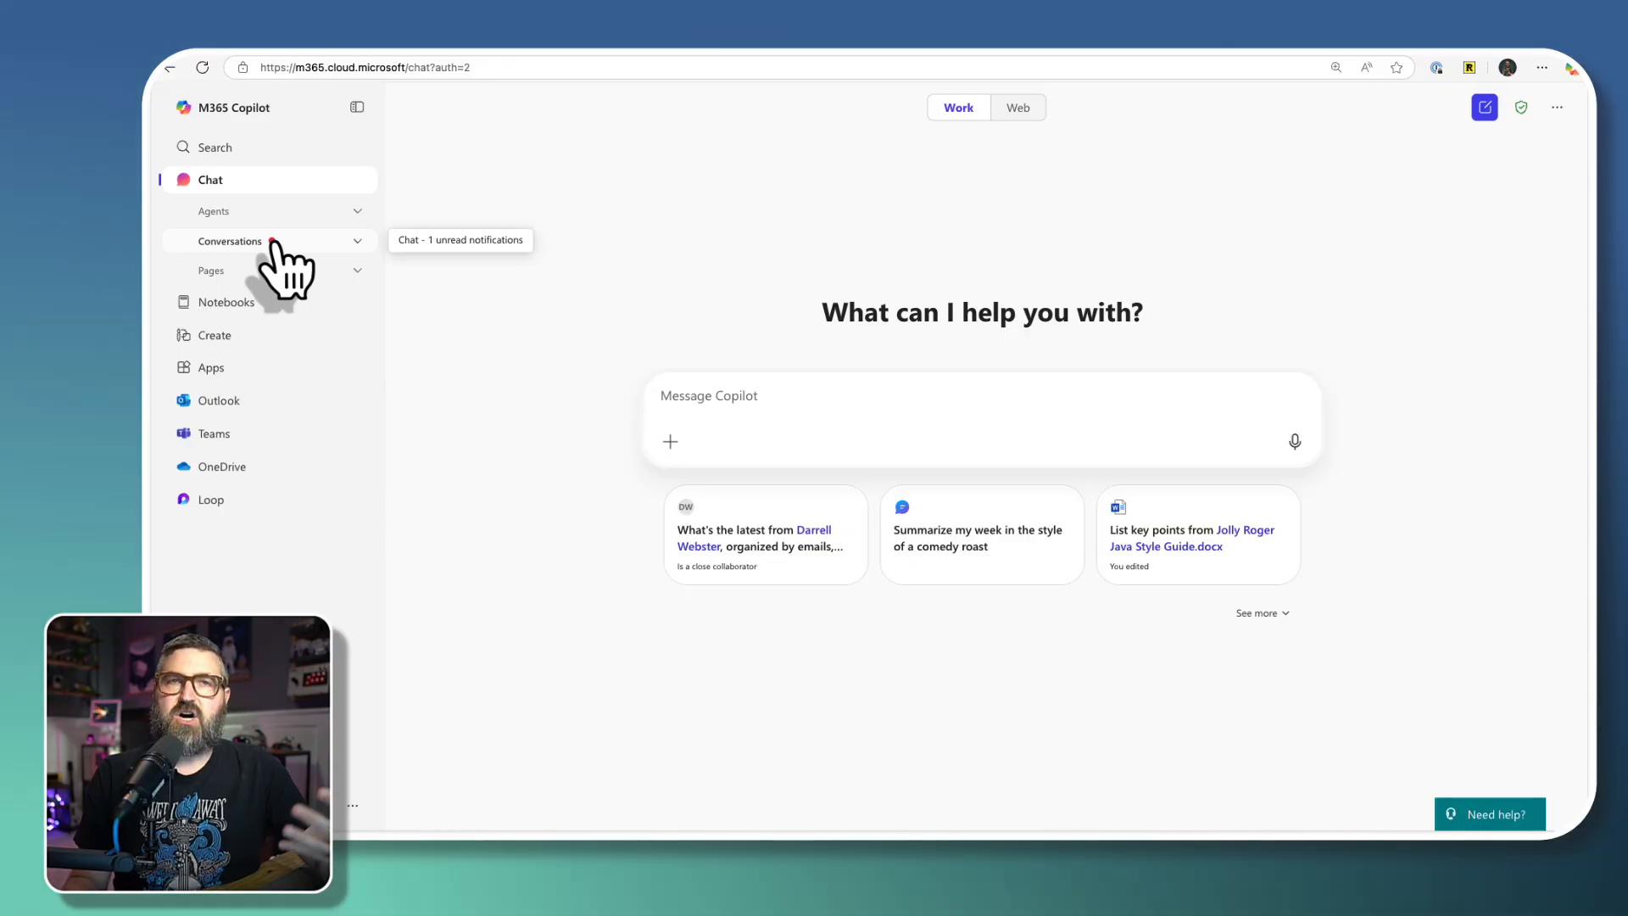
click(230, 240)
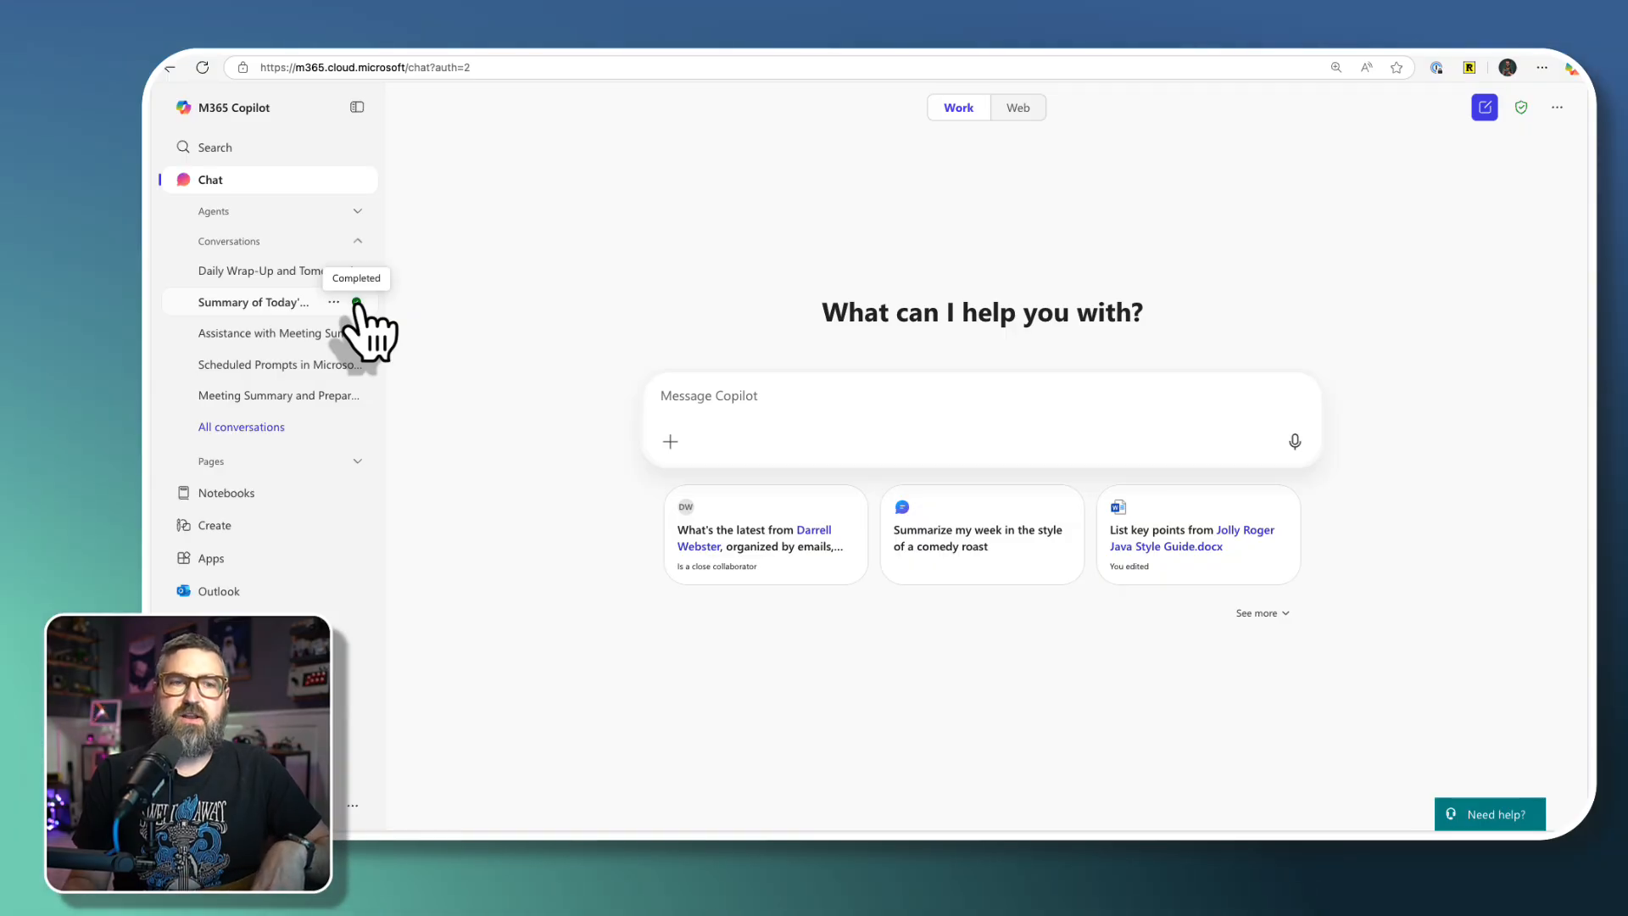
- Open the completed 'Summary of Today's Discussions and Tomorrow's Meetings' chat and scroll its response
click(253, 302)
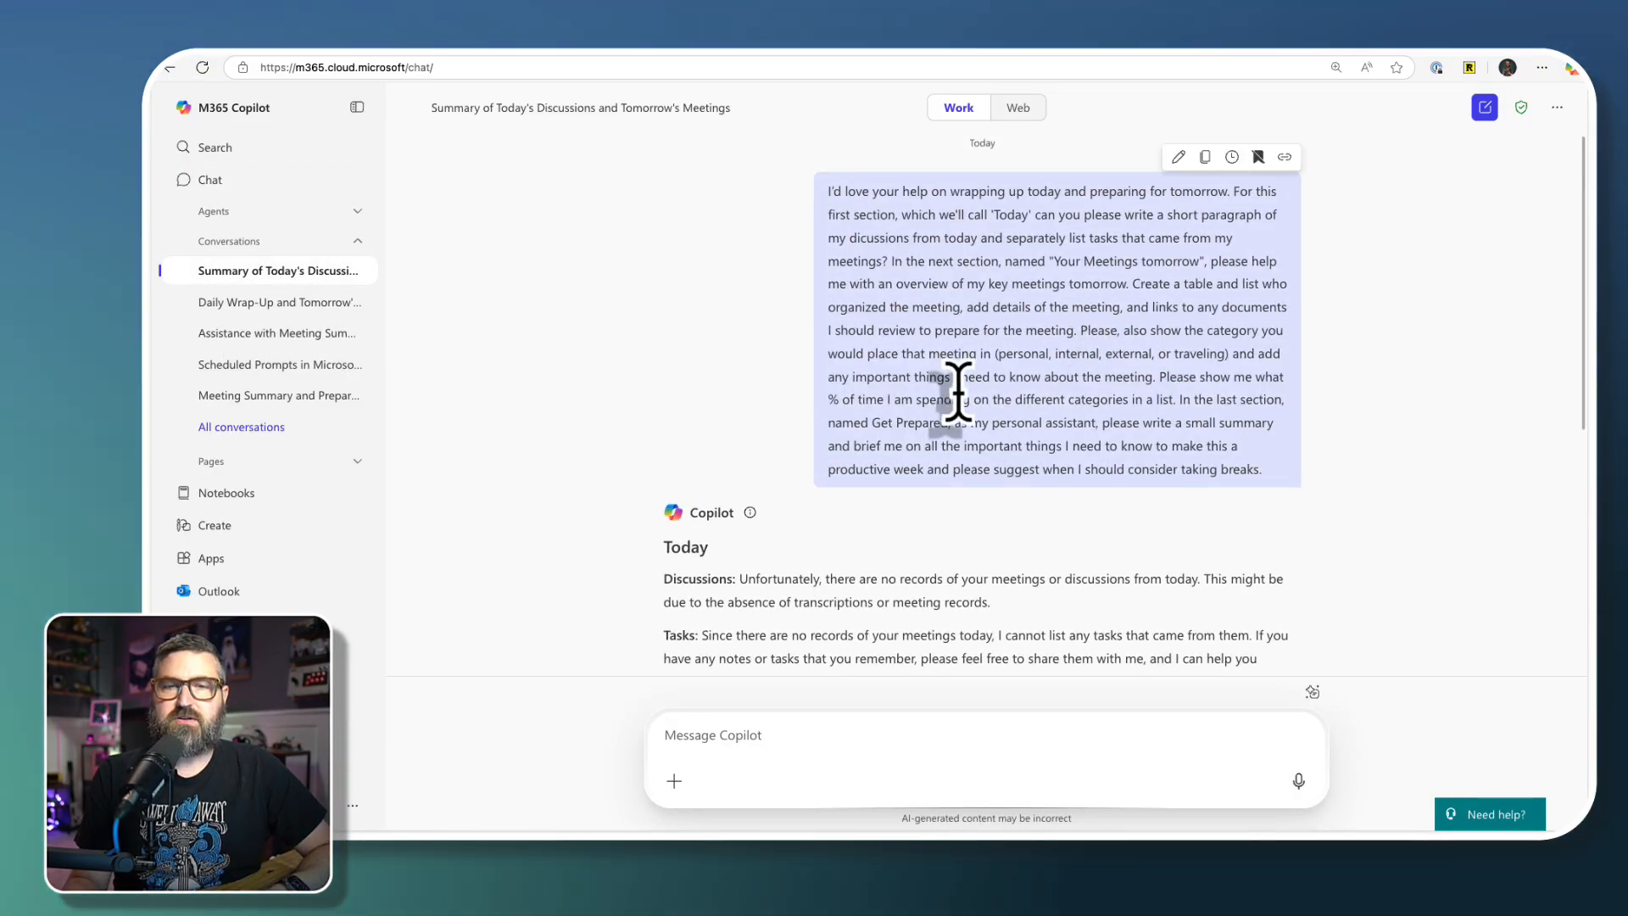
scroll(down, 3)
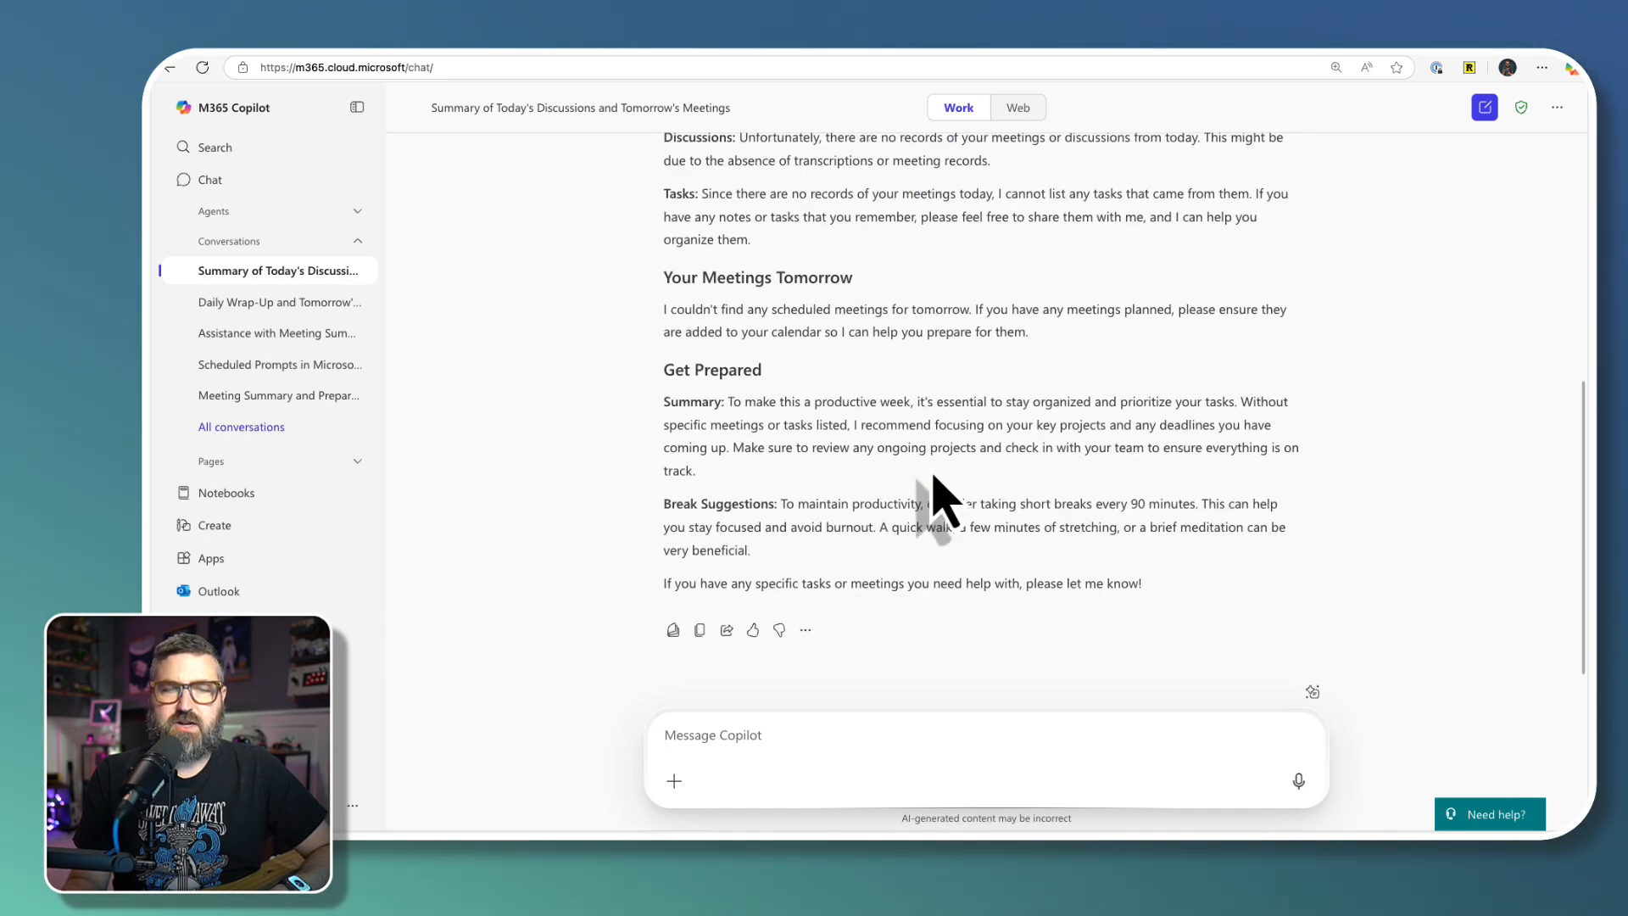